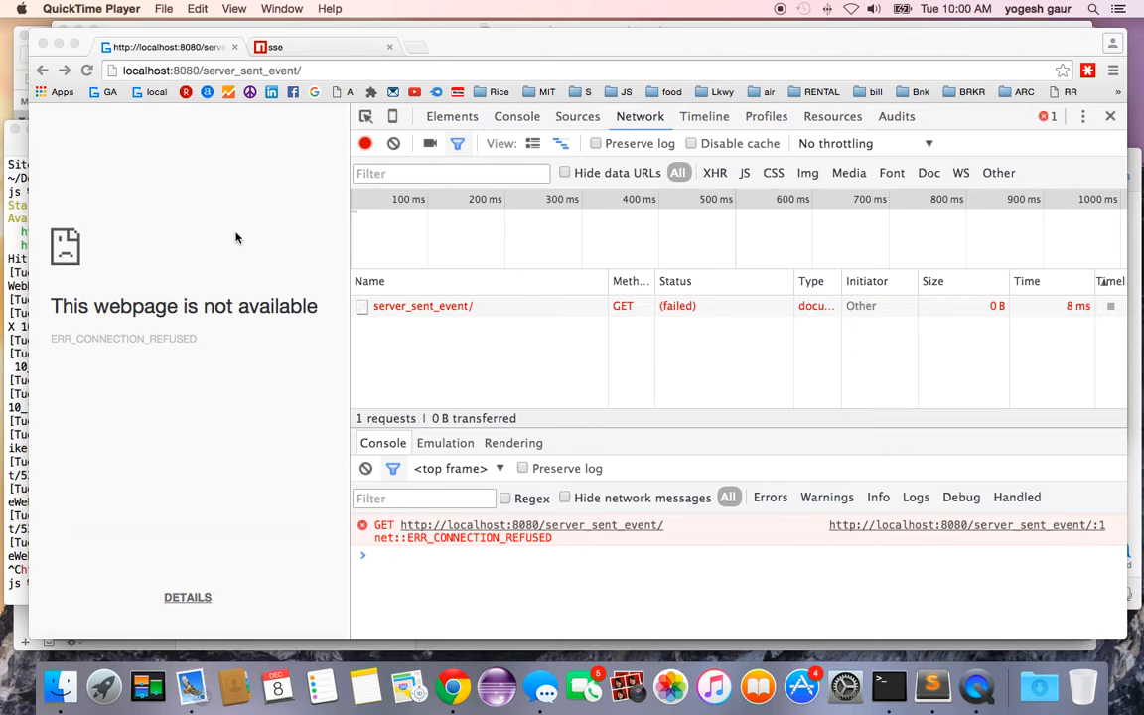
mouse_move(201, 137)
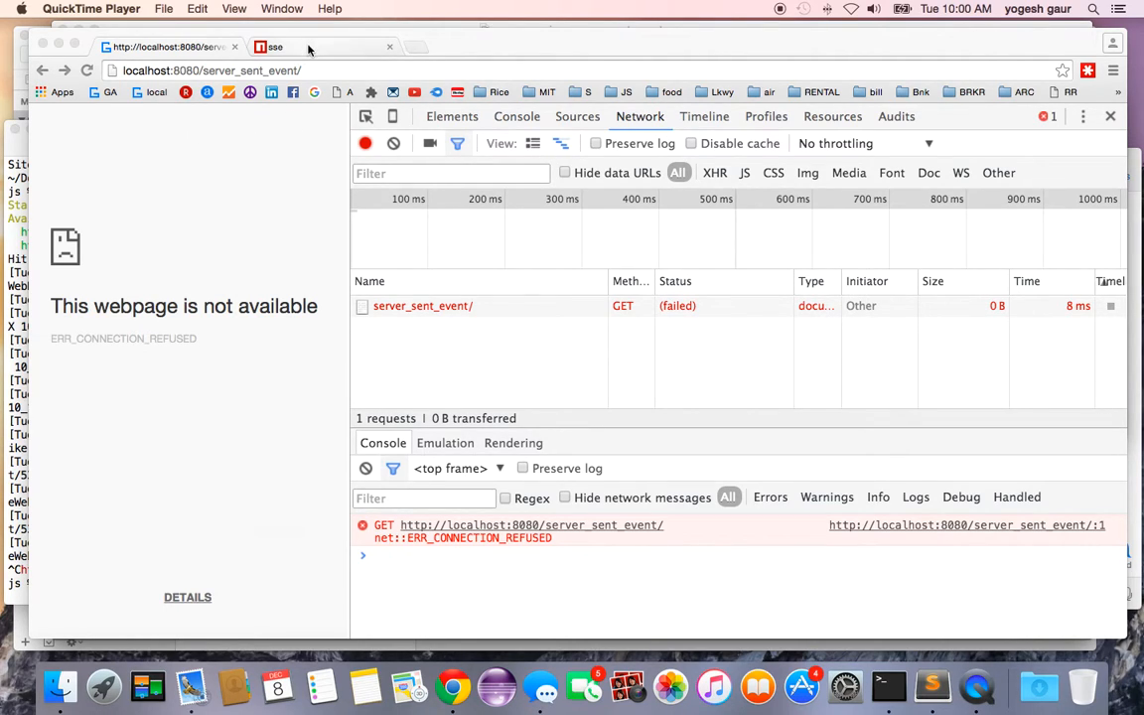
Review the npm sse package documentation in the browser
left_click(274, 47)
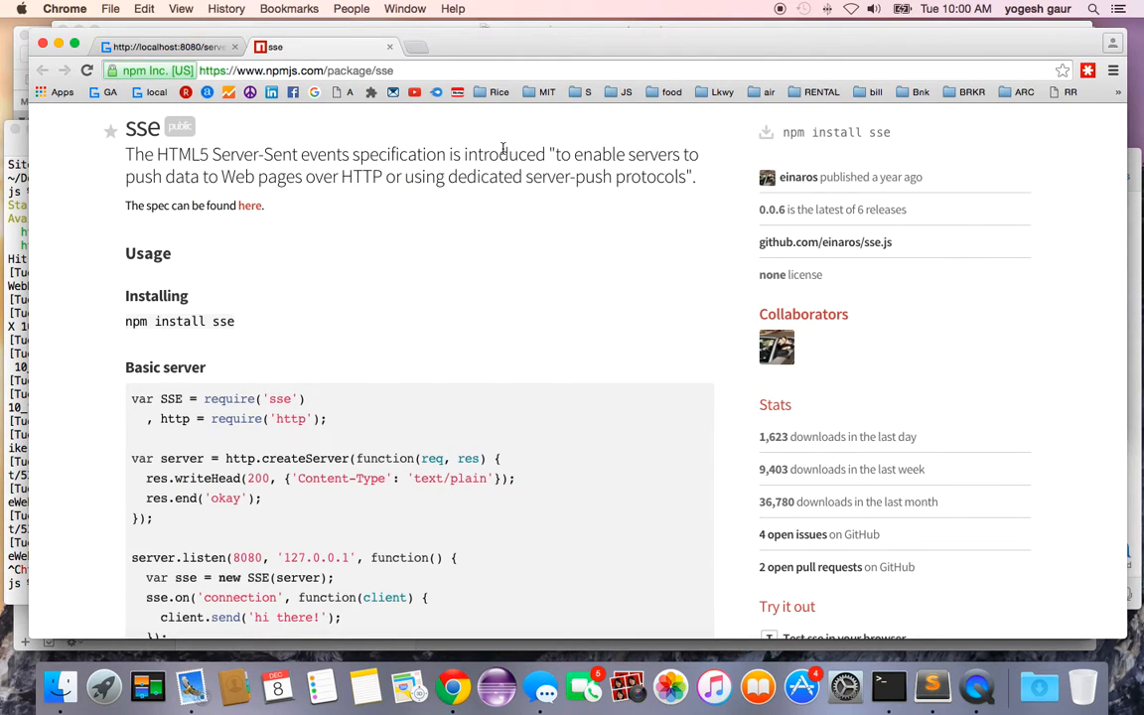
mouse_move(182, 183)
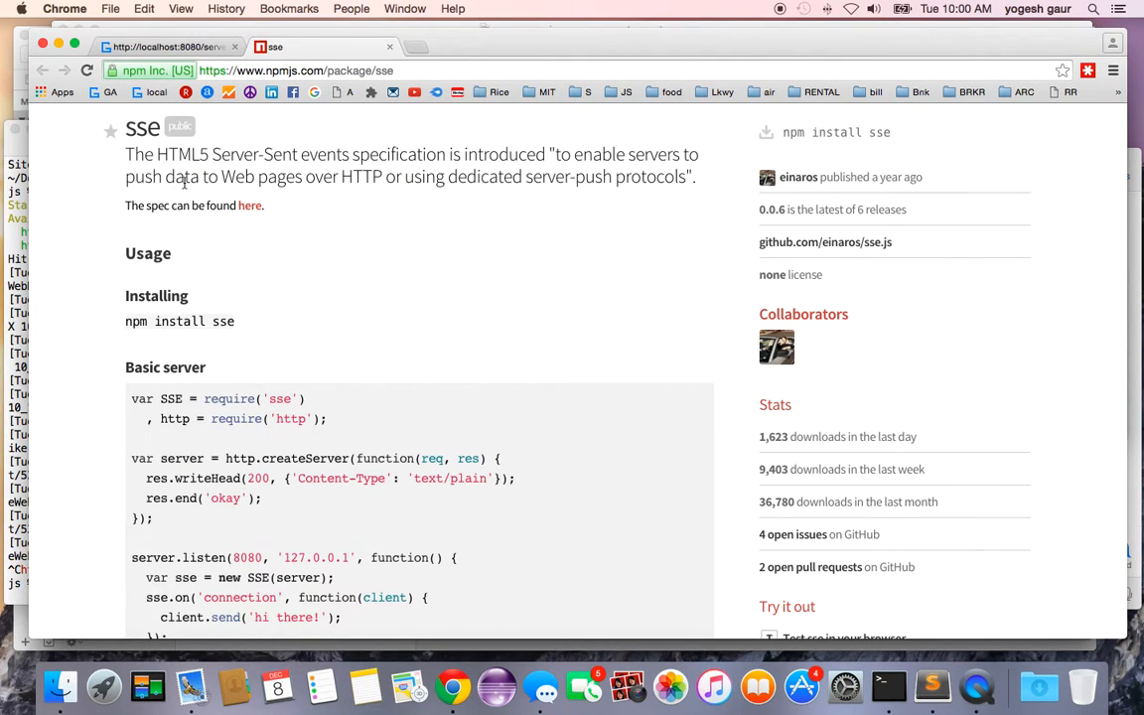
mouse_move(326, 219)
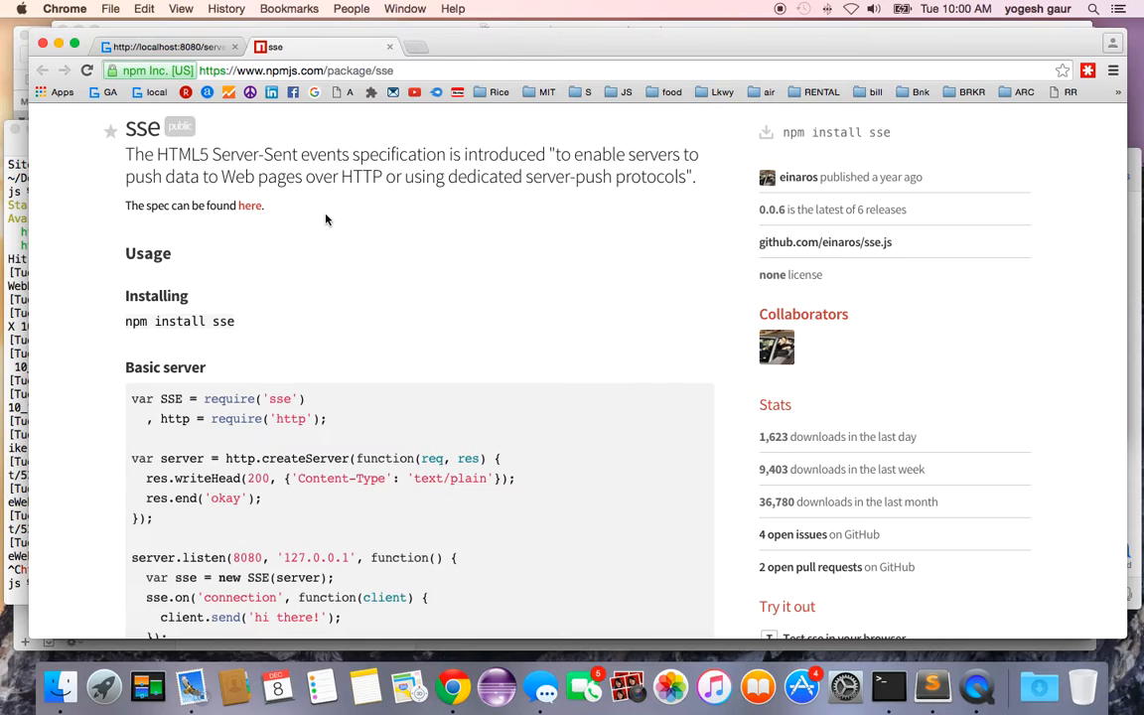
mouse_move(209, 88)
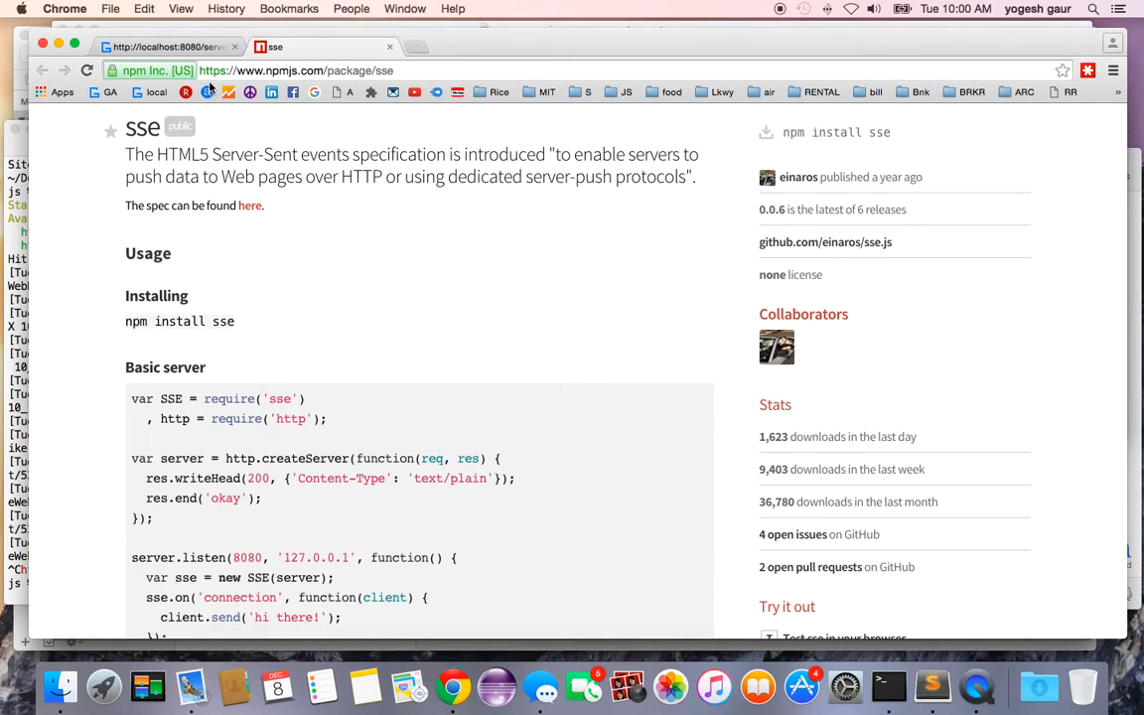
scroll("up", 3)
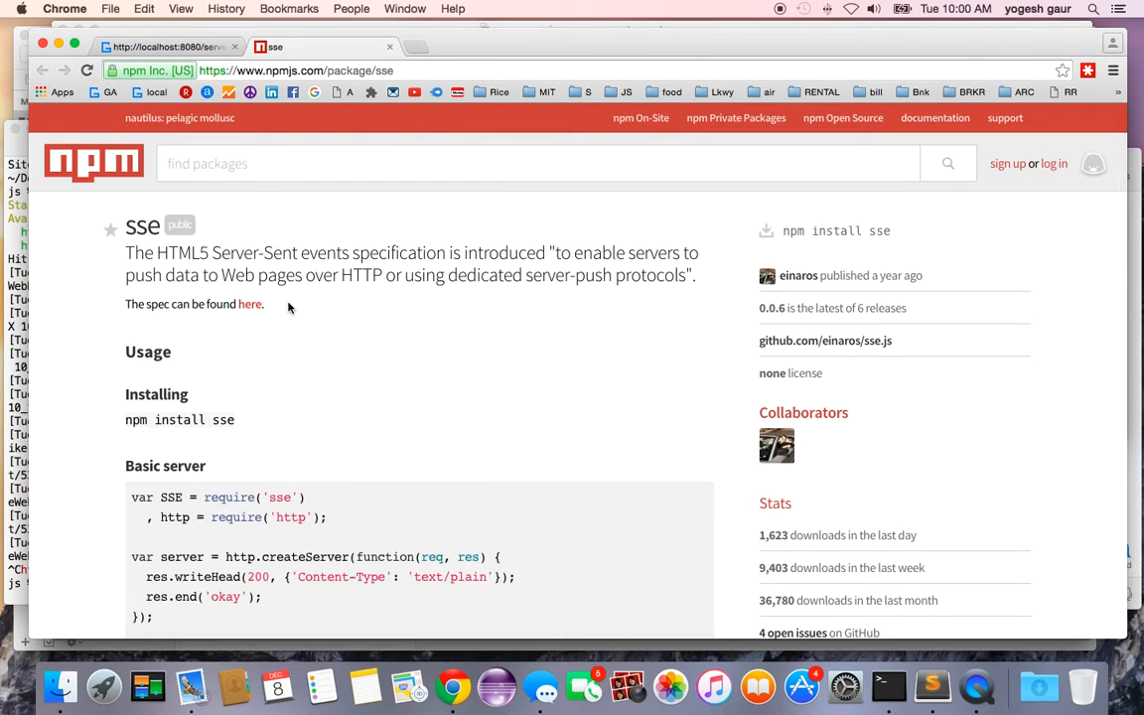
scroll("down", 3)
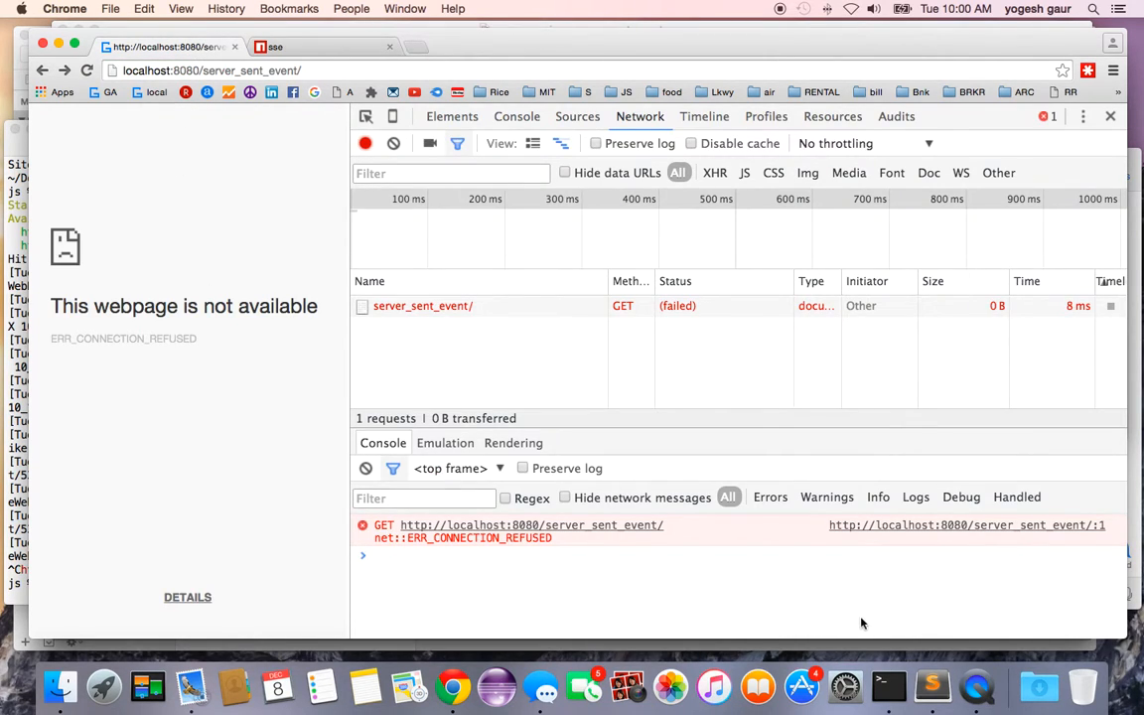
Bring up index.html in Sublime Text and select the Server-Sent events anchor on line 11
left_click(932, 687)
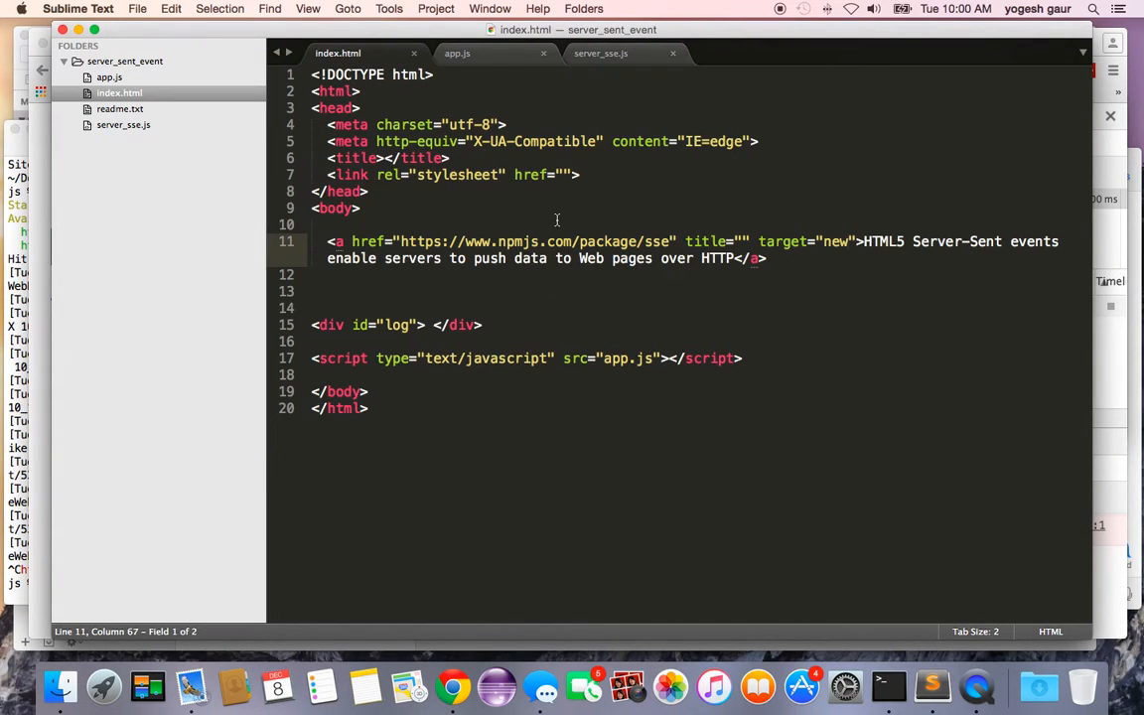
left_click(767, 258)
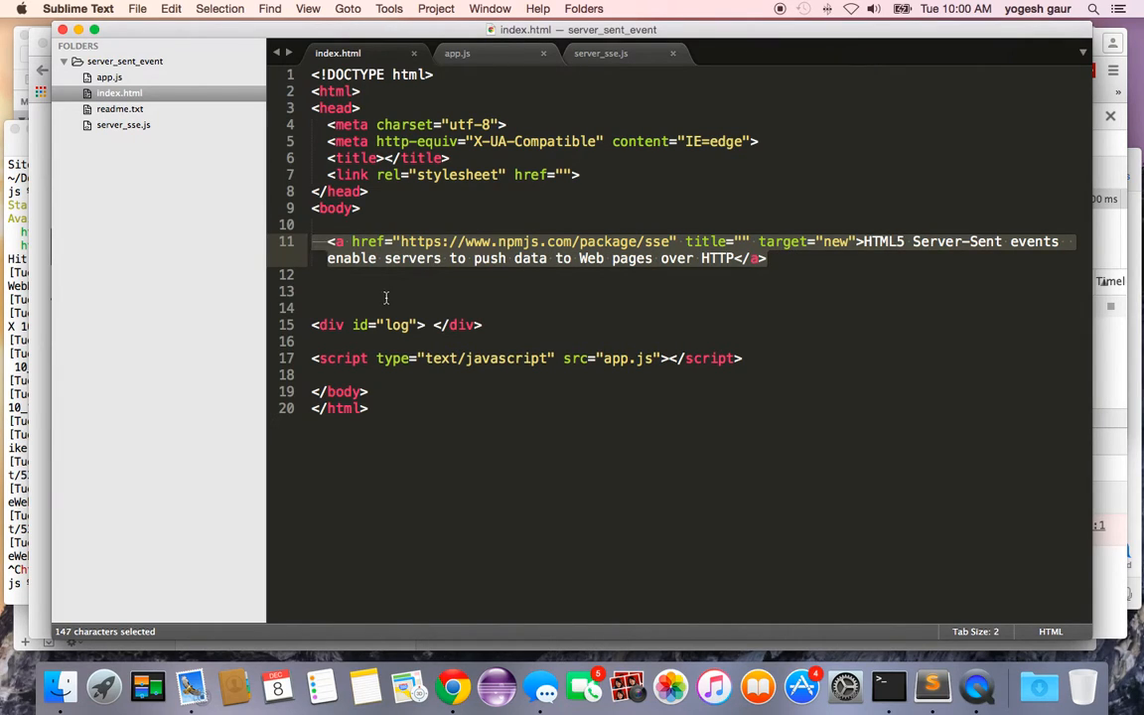
left_click(485, 325)
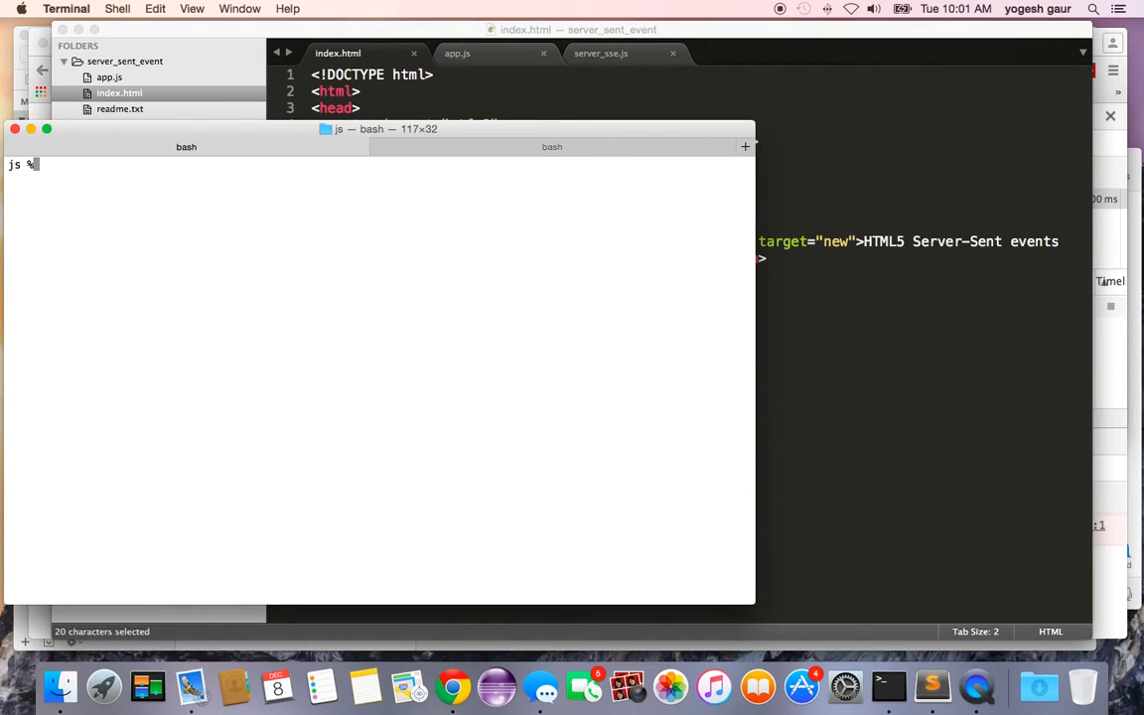
Rerun the earlier http-server --cors command via !htt to serve the folder on port 8080
type("!htt")
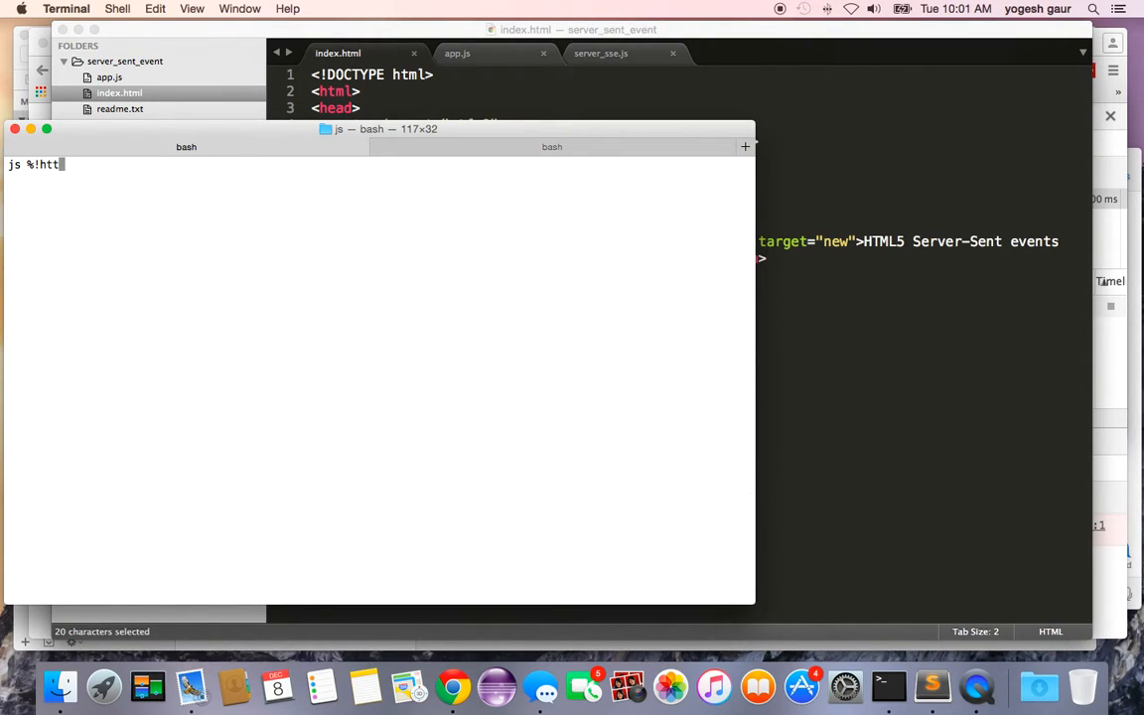
key("Return")
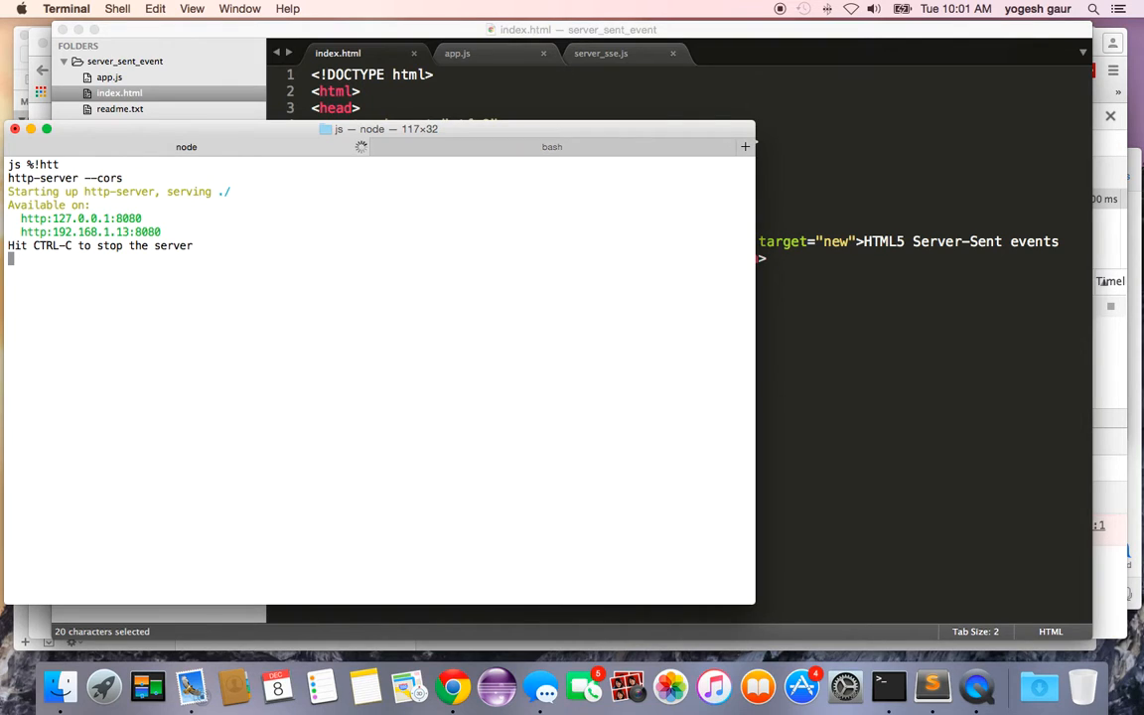
mouse_move(72, 135)
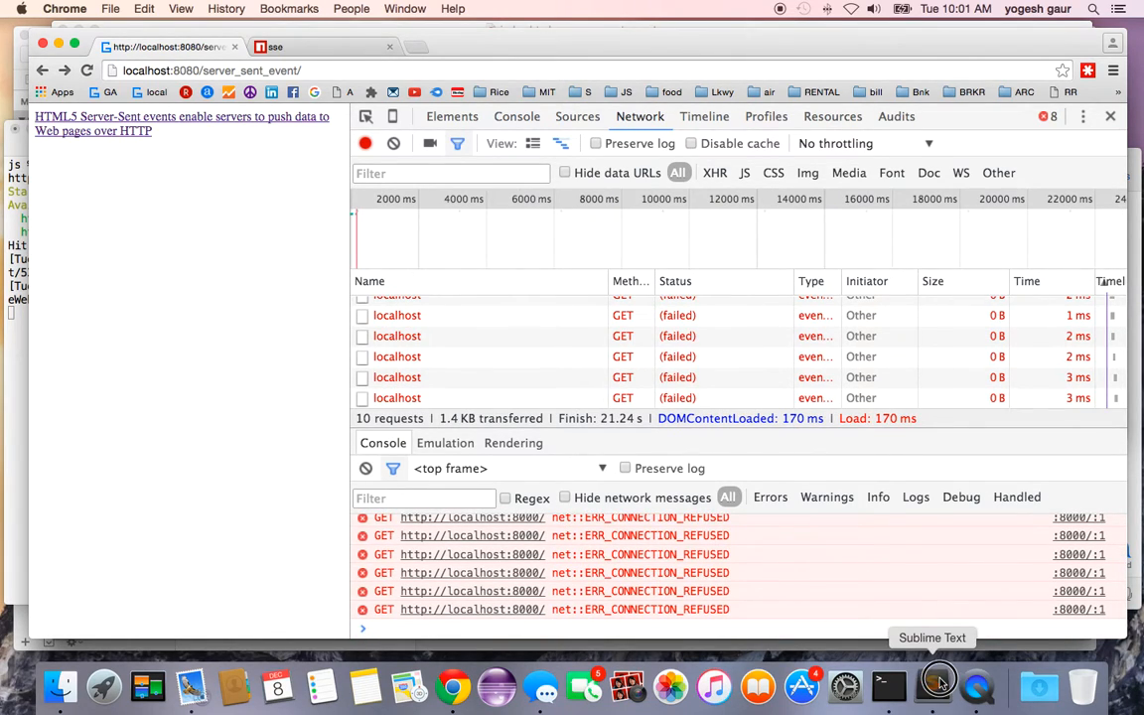
Return to Sublime Text and switch to the app.js client script
left_click(932, 685)
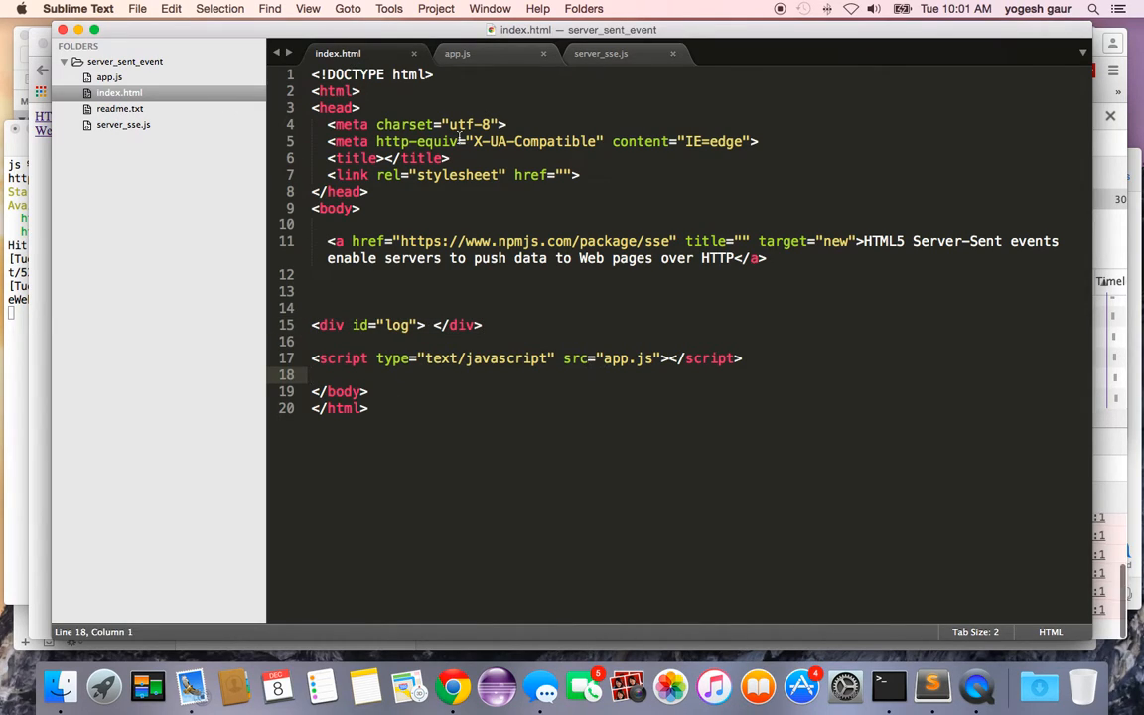
left_click(457, 51)
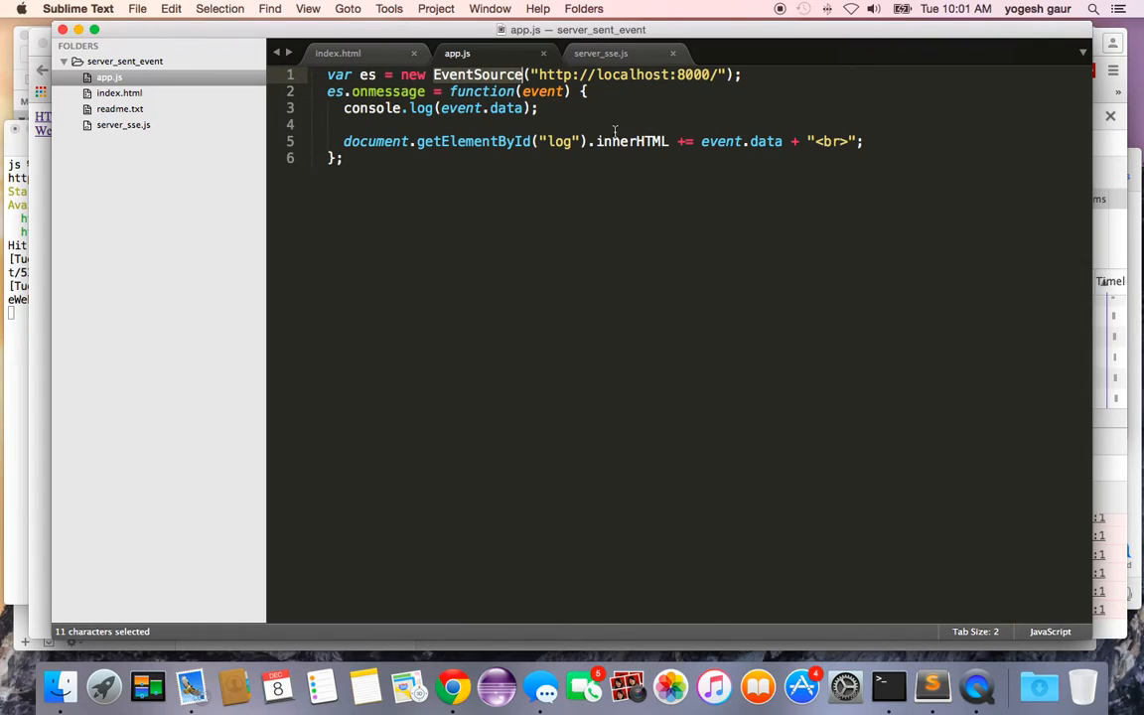
left_click(540, 76)
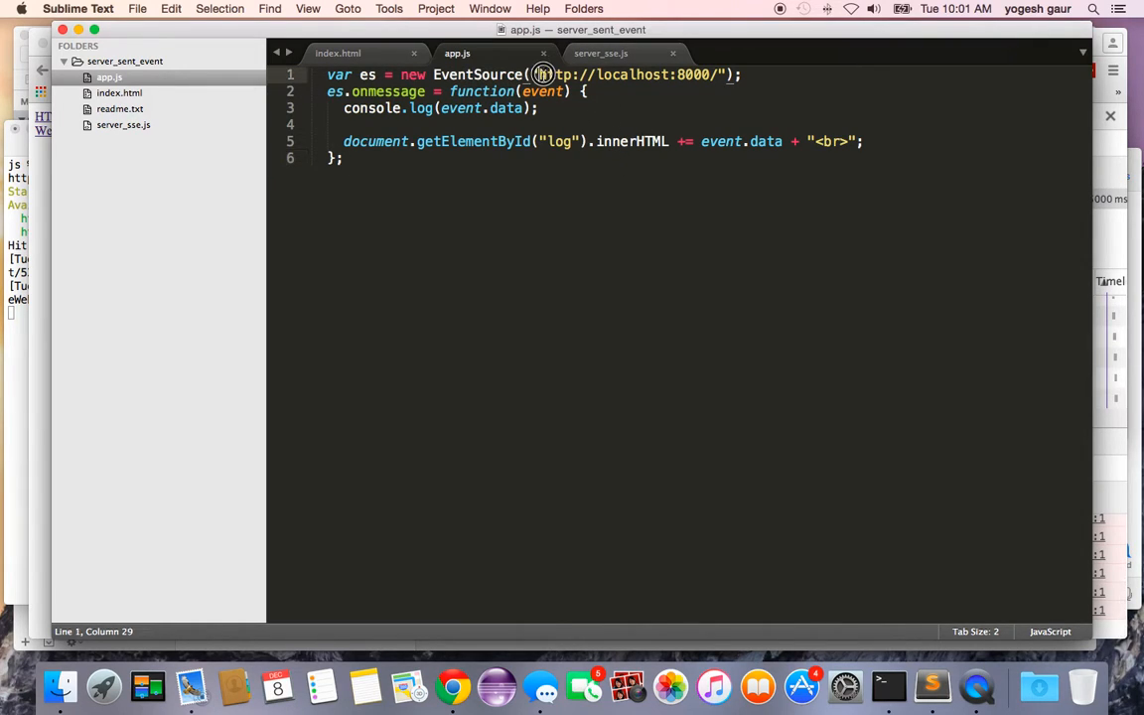
left_click_drag(535, 75, 721, 76)
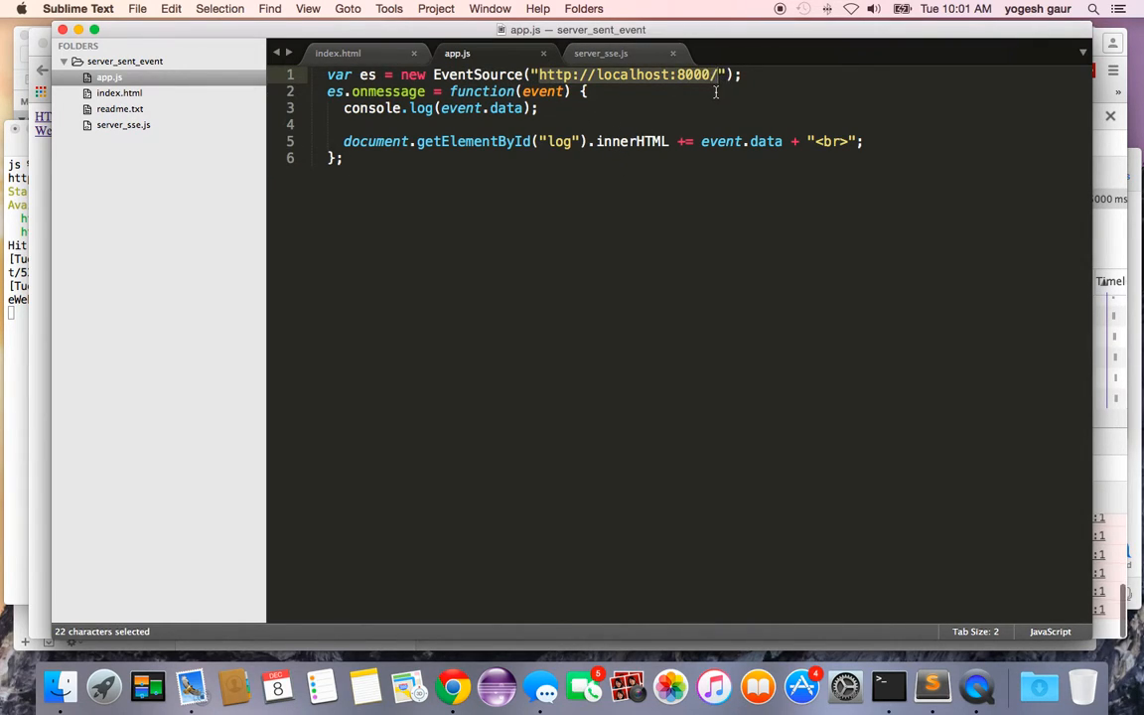
left_click(381, 91)
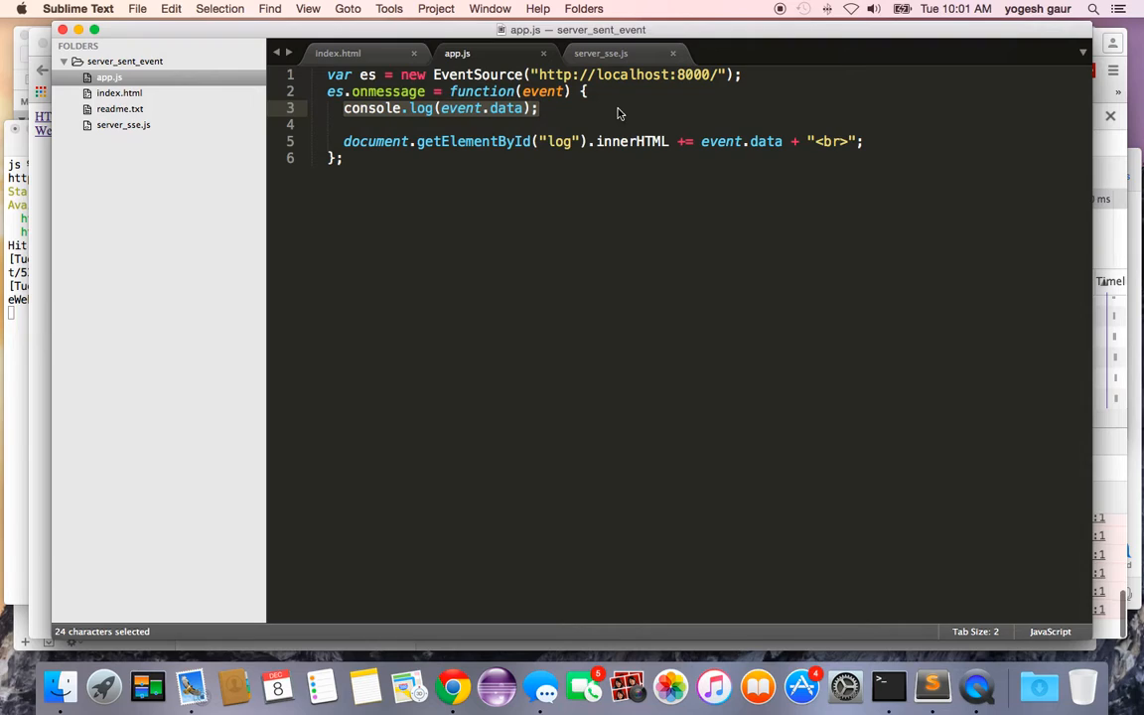
Point out the log element id in the handler, then move to server_sse.js
left_click(386, 156)
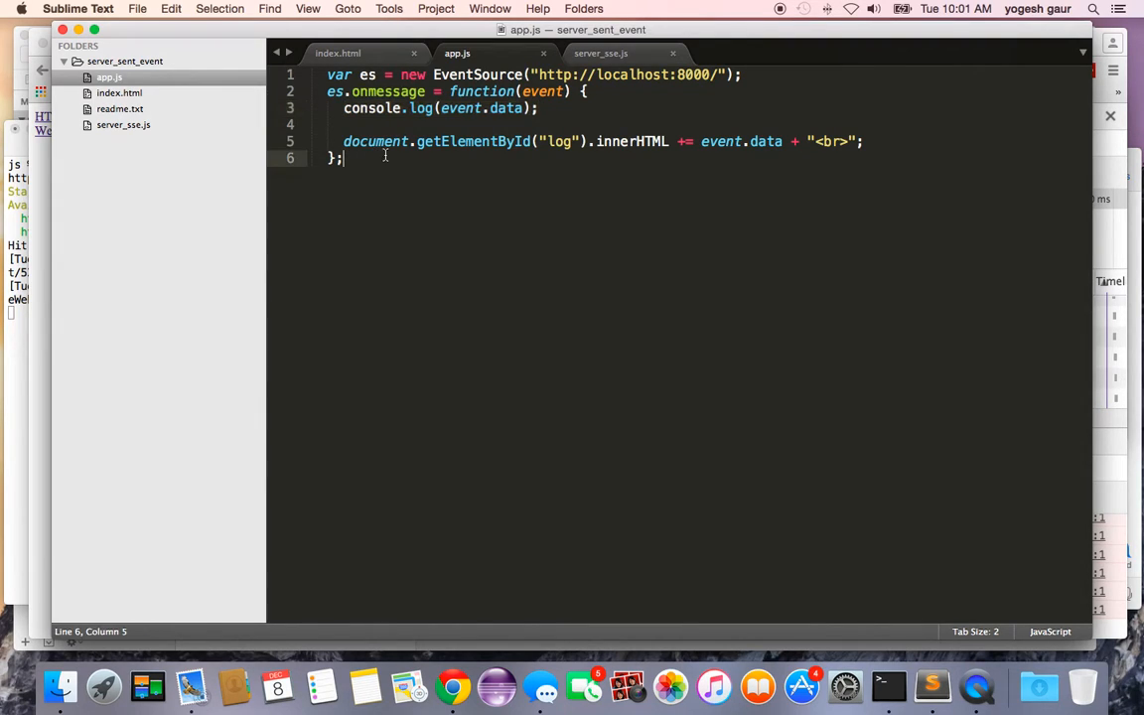
left_click(751, 141)
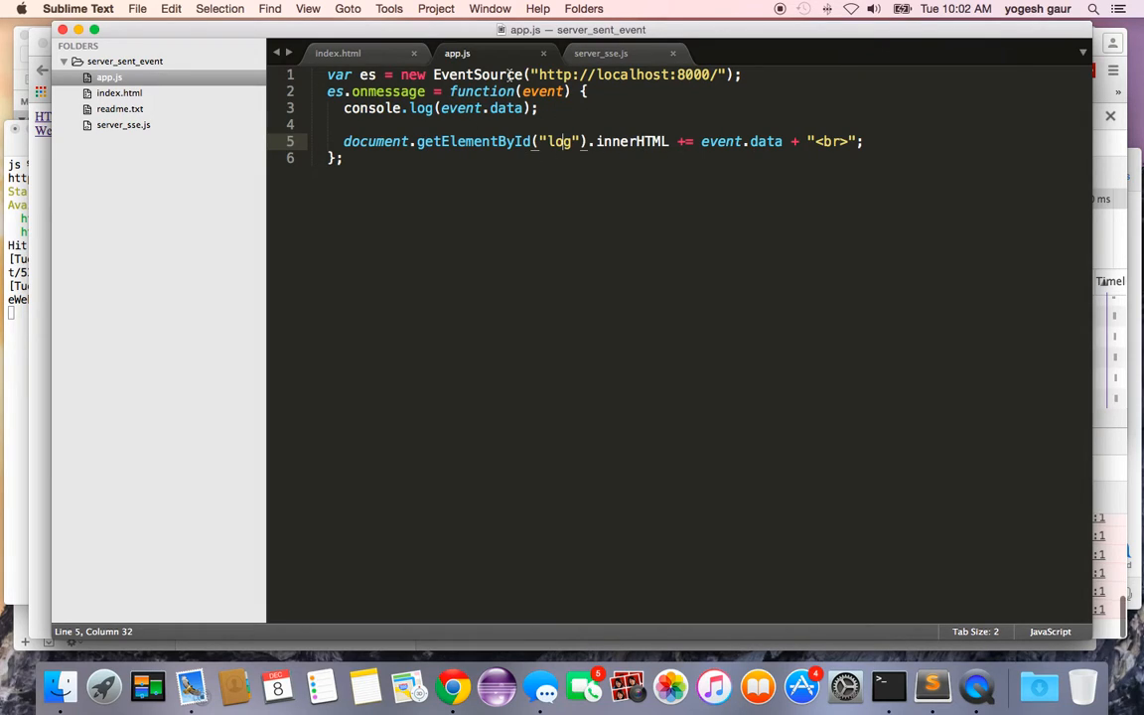
mouse_move(477, 135)
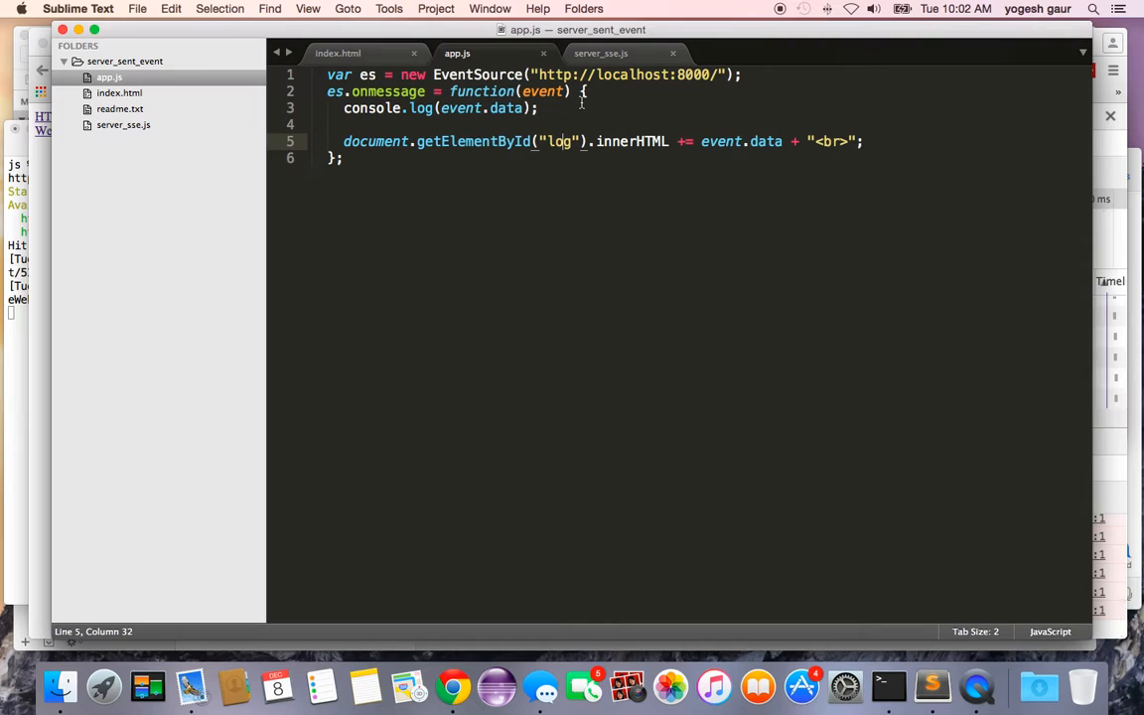
left_click(608, 51)
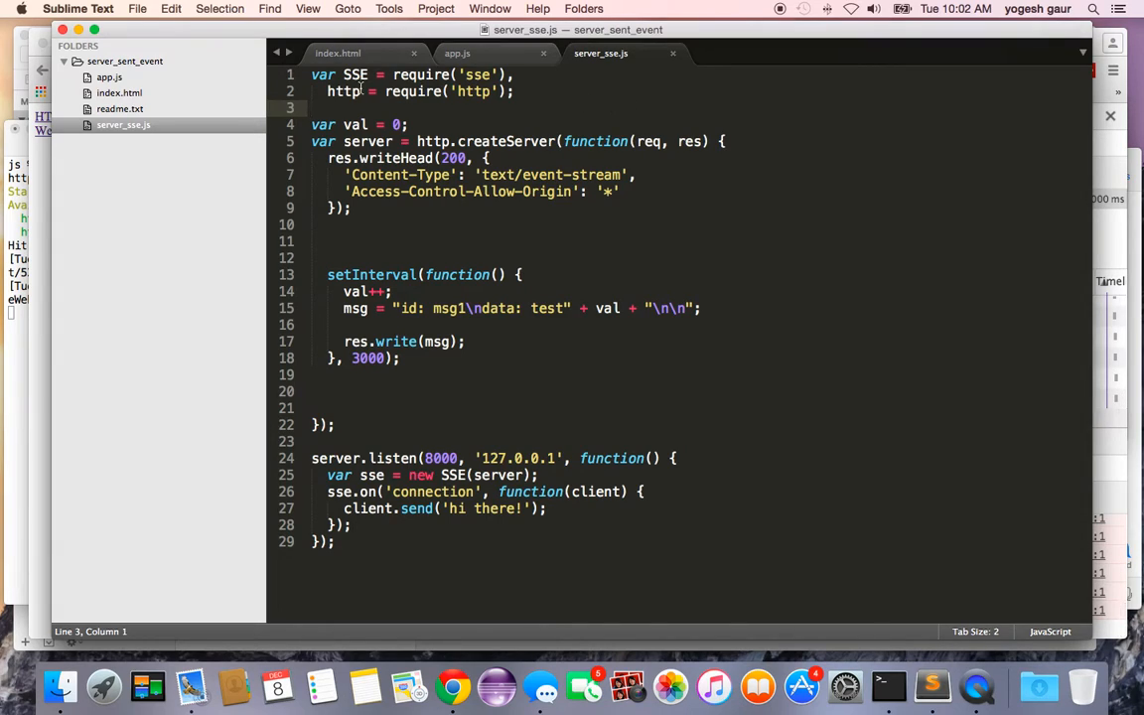
double_click(354, 76)
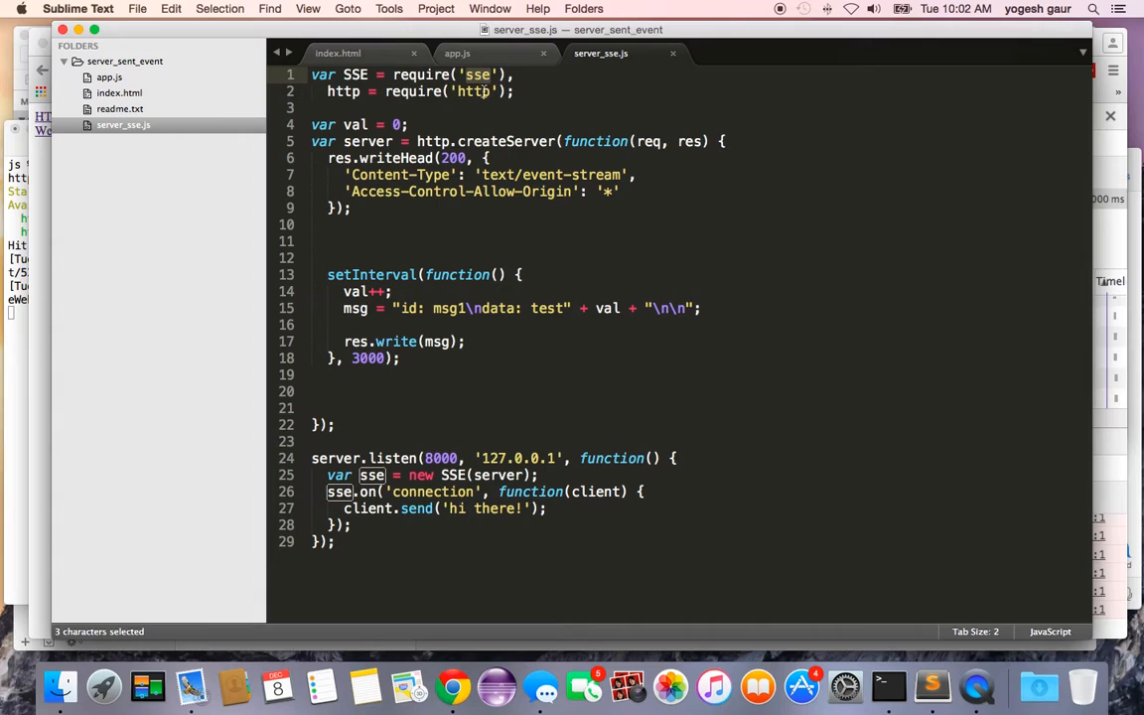
double_click(342, 92)
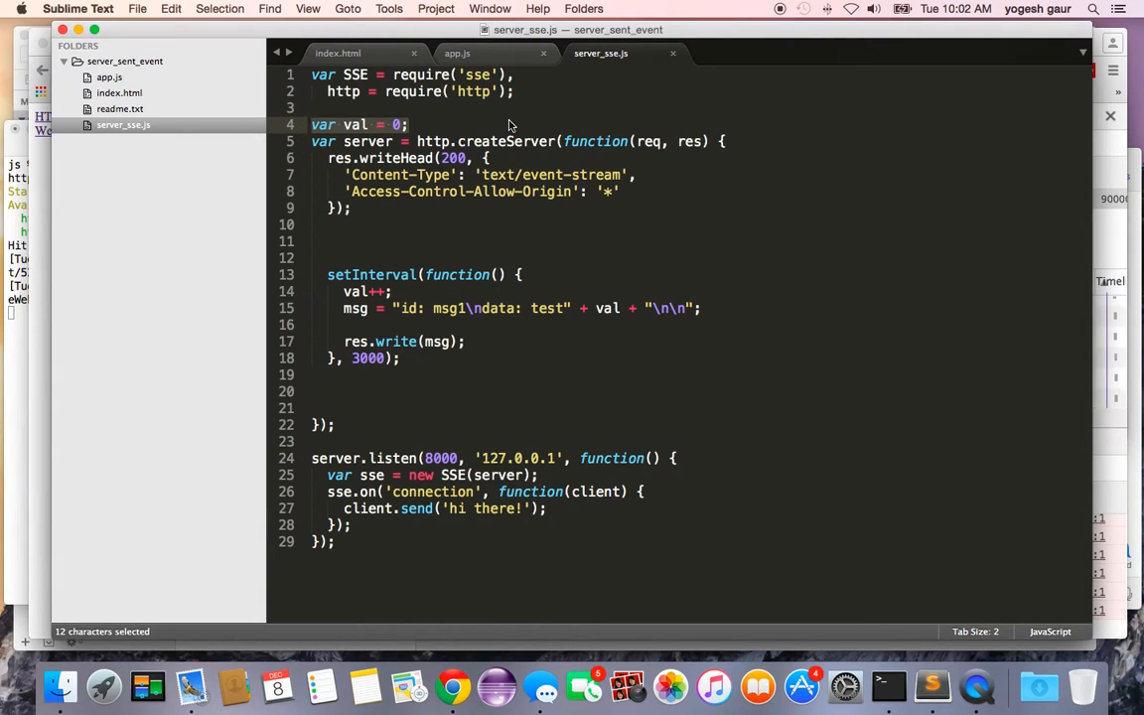
left_click(489, 159)
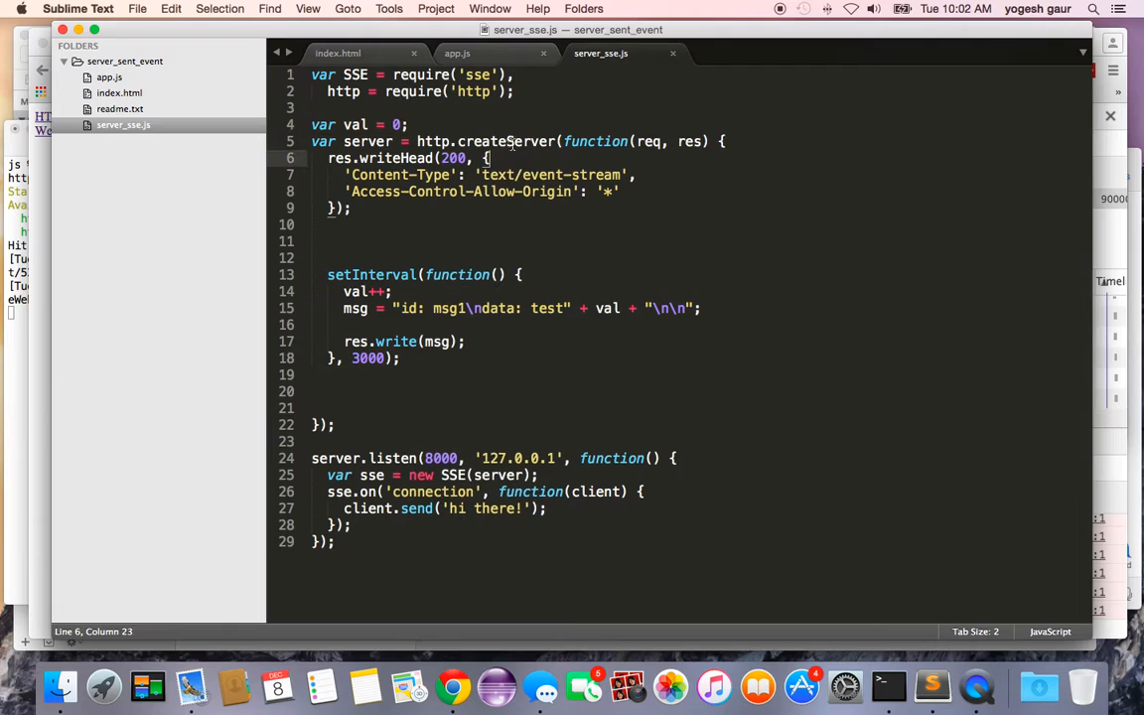
mouse_move(328, 167)
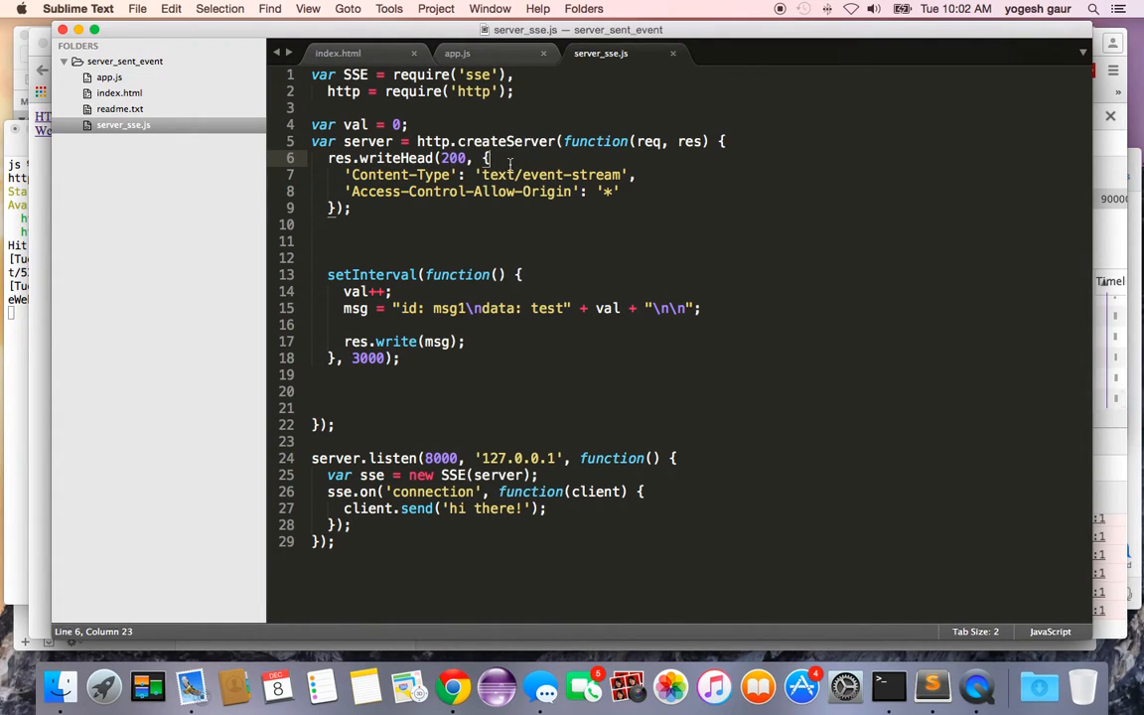
mouse_move(338, 177)
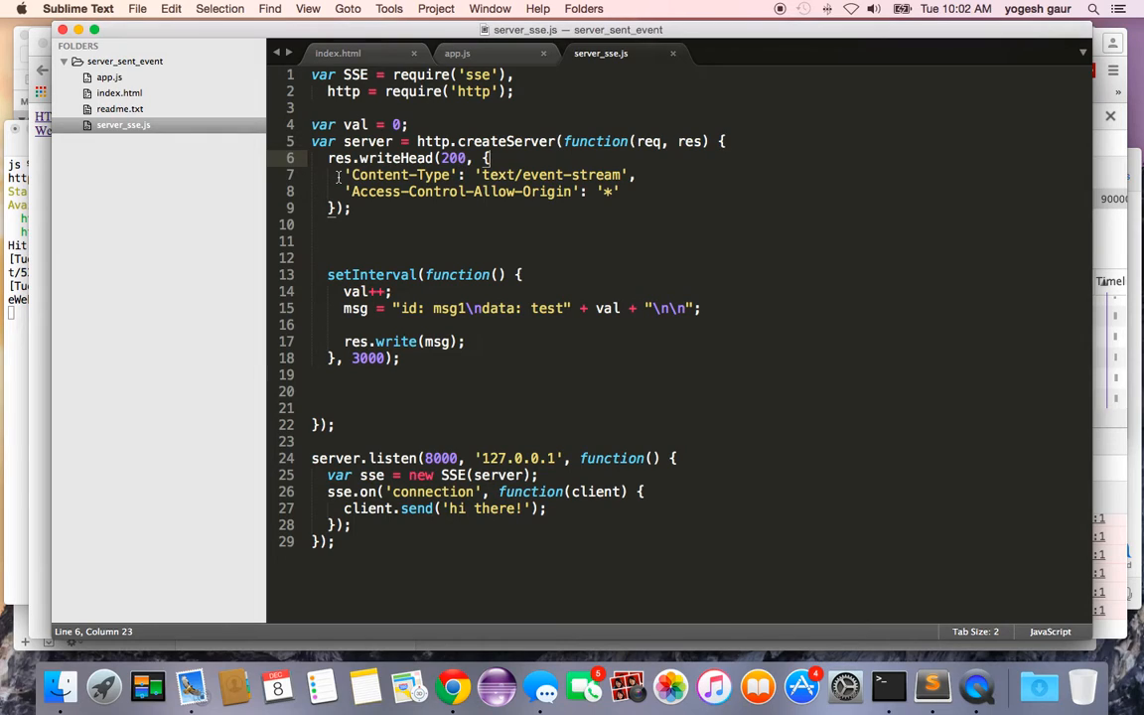
left_click_drag(346, 175, 497, 174)
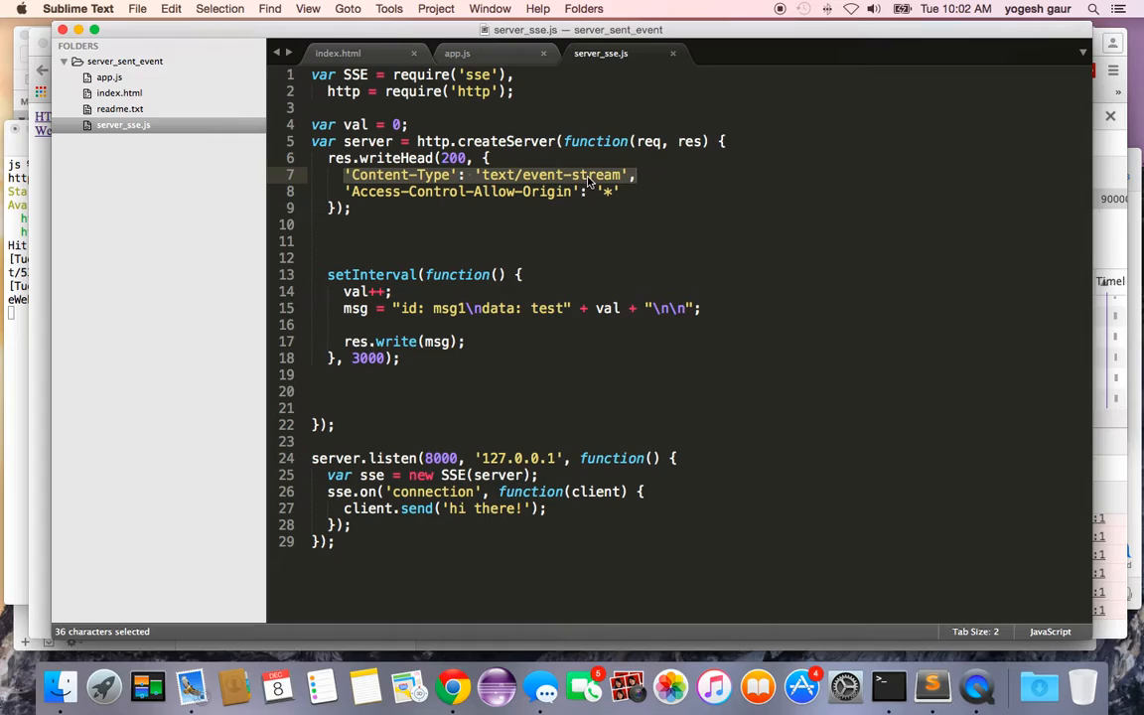
mouse_move(616, 183)
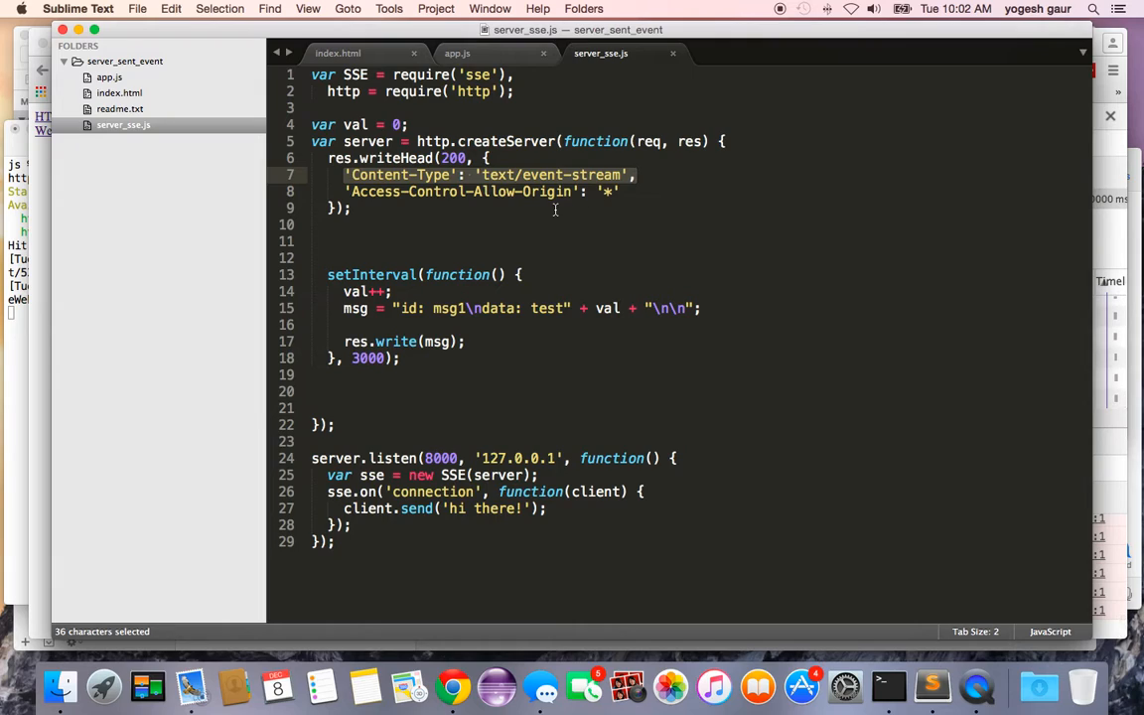
left_click(350, 209)
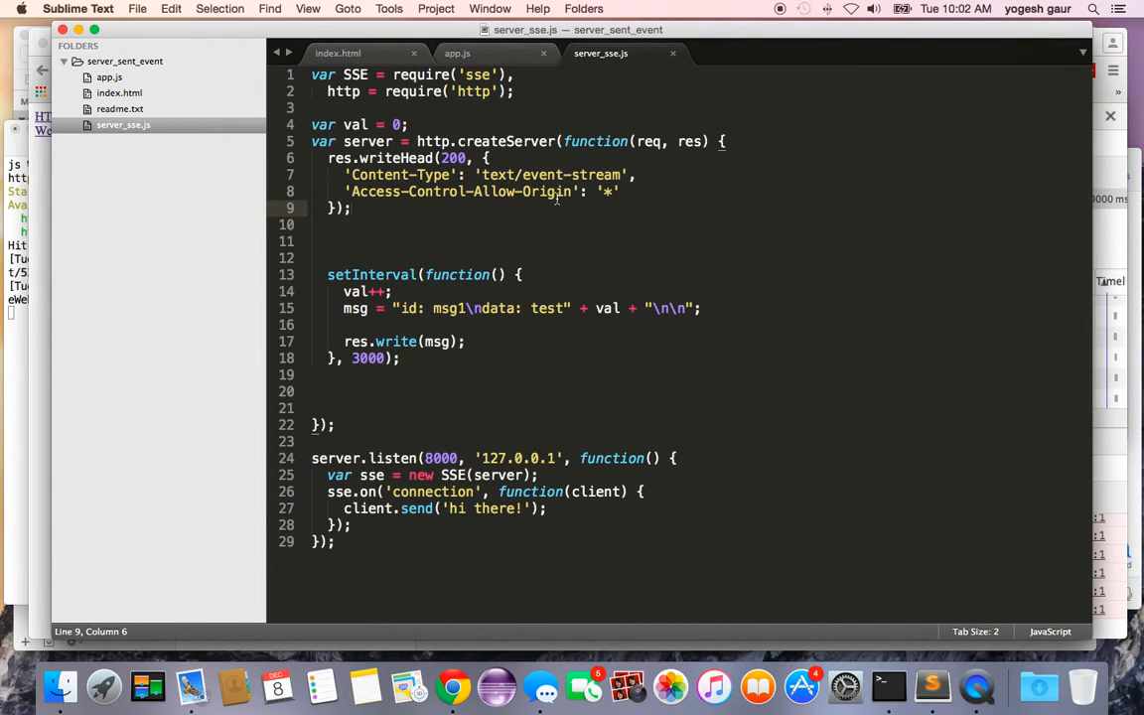
mouse_move(552, 210)
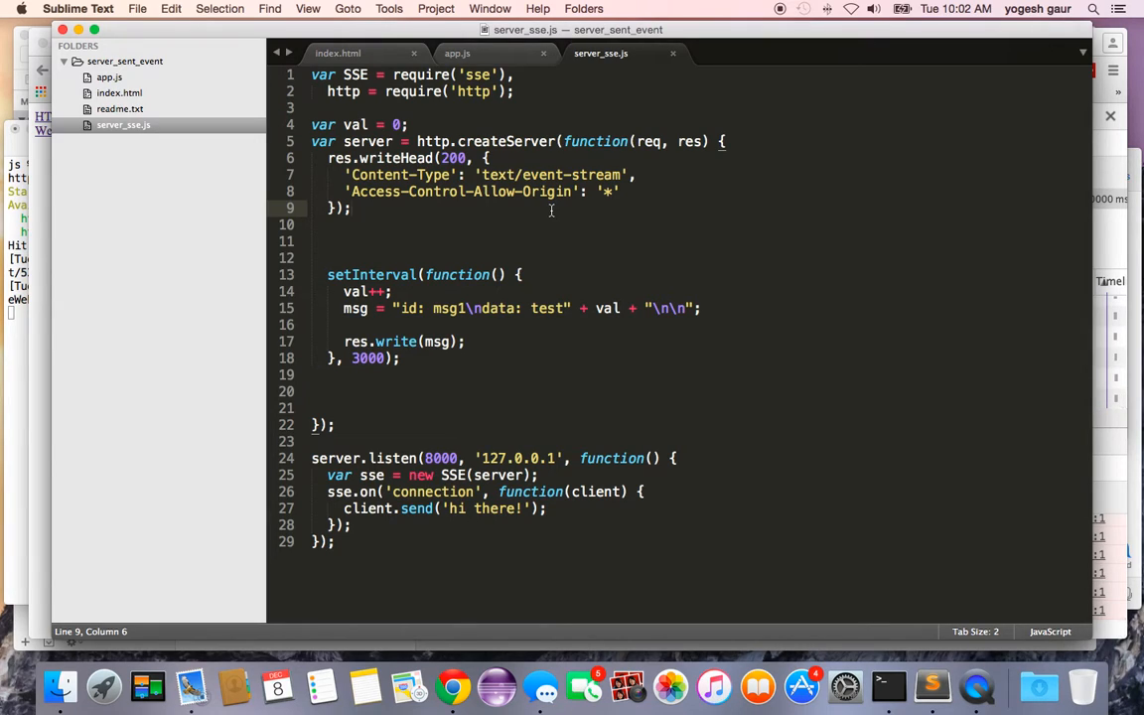
mouse_move(512, 278)
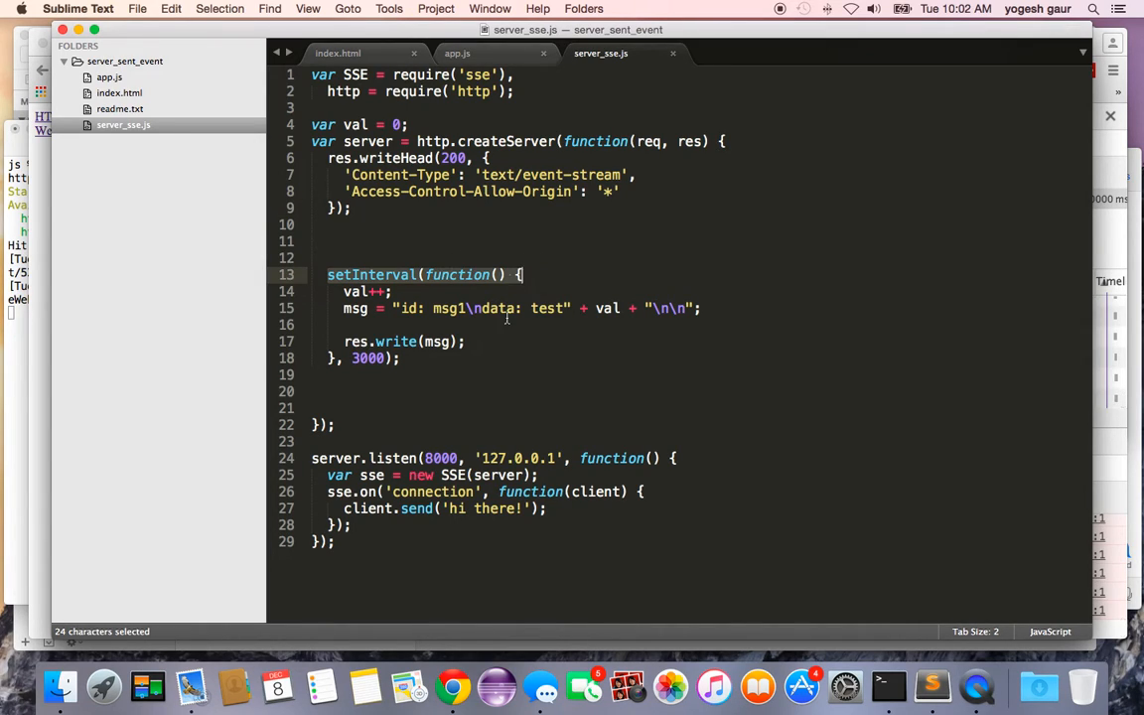
left_click(401, 357)
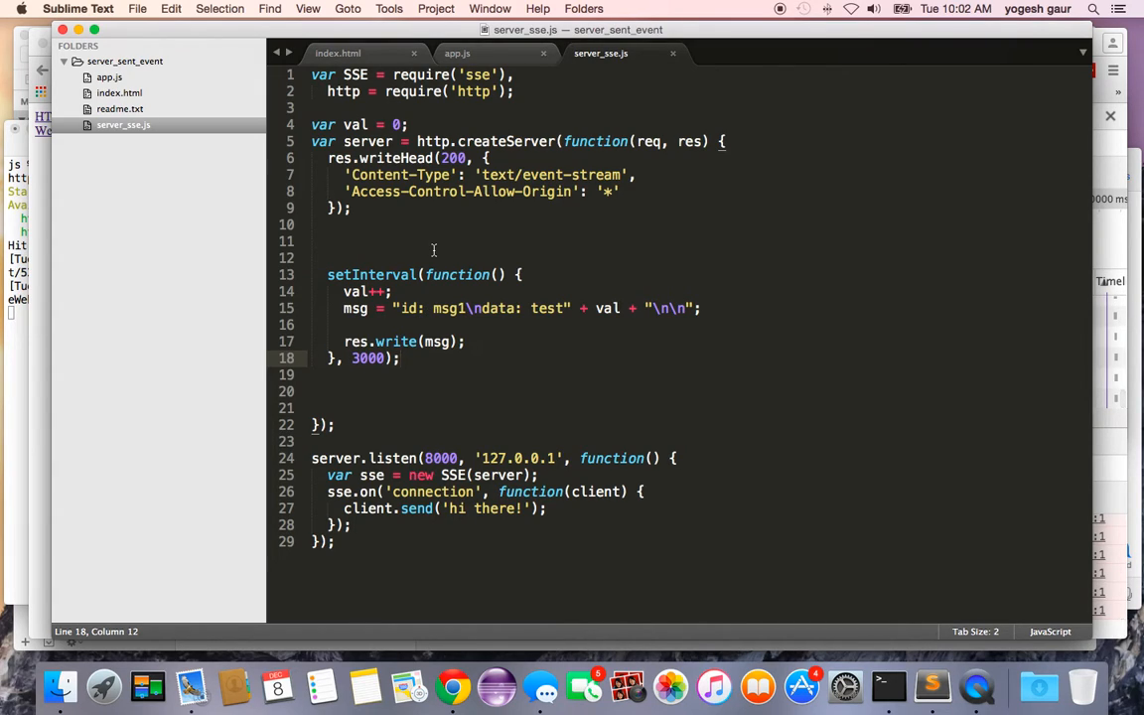
left_click(498, 326)
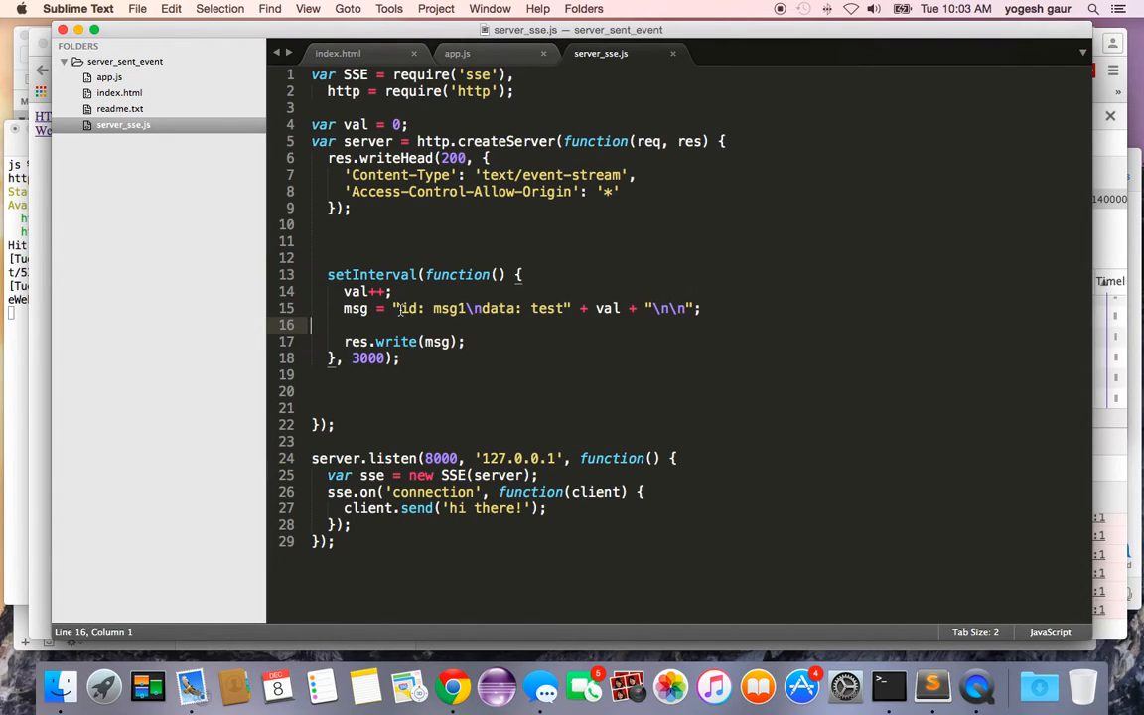
double_click(447, 308)
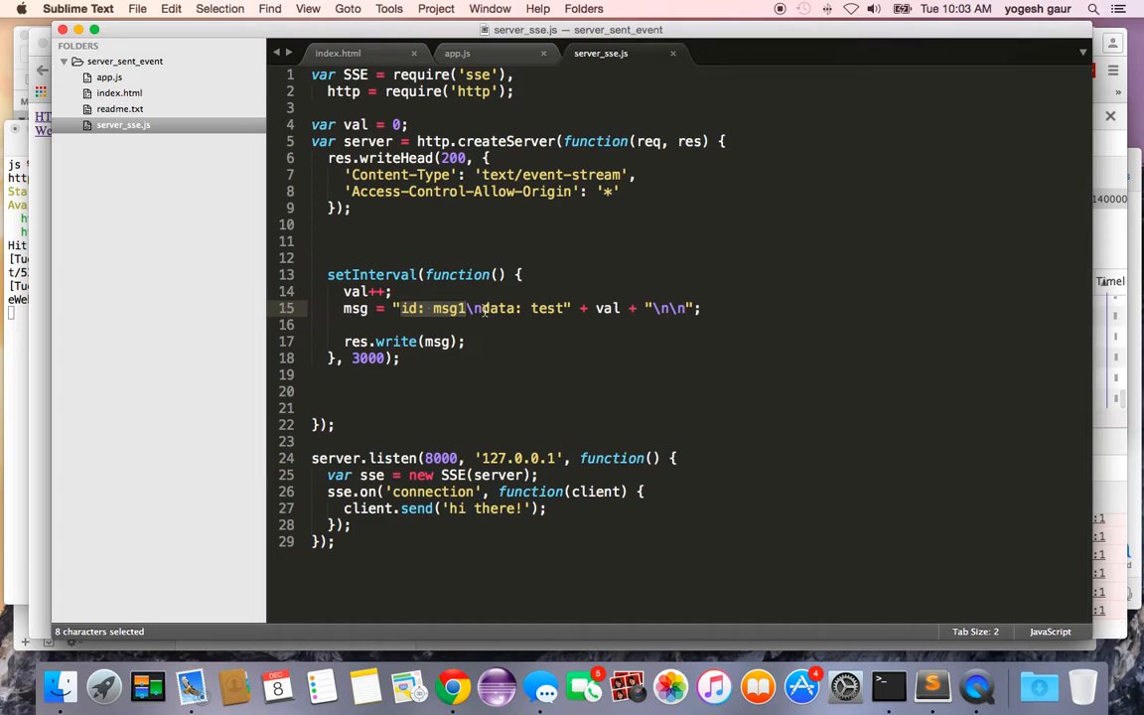
left_click_drag(476, 308, 566, 308)
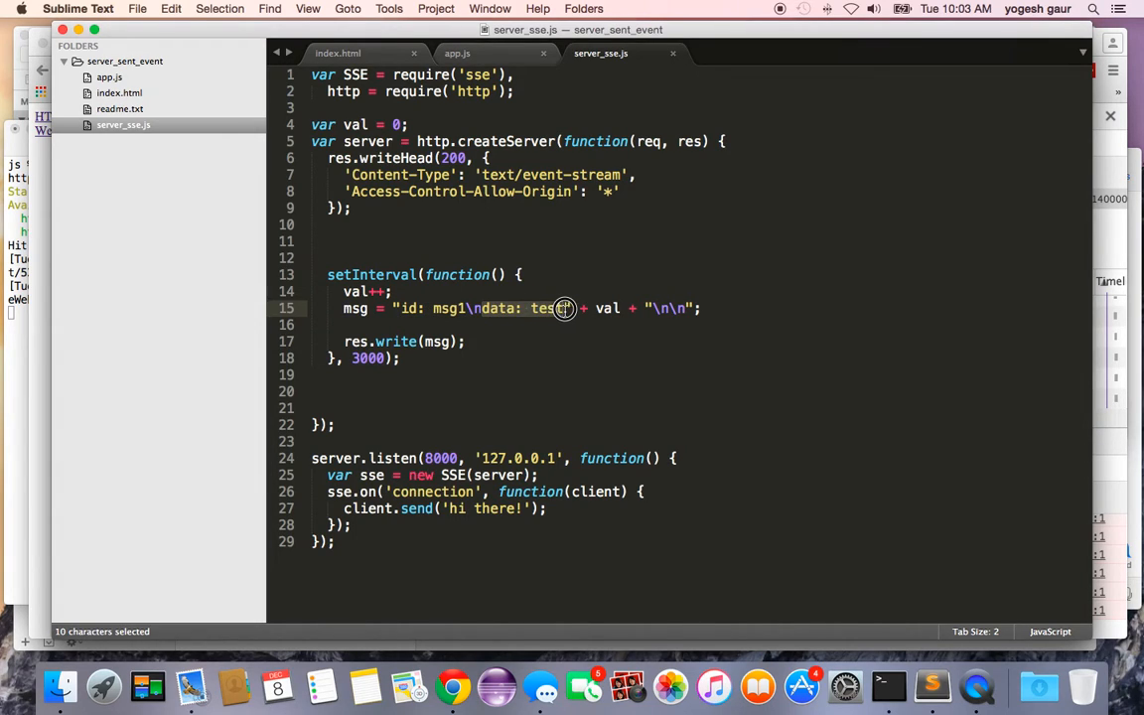
left_click_drag(564, 308, 692, 310)
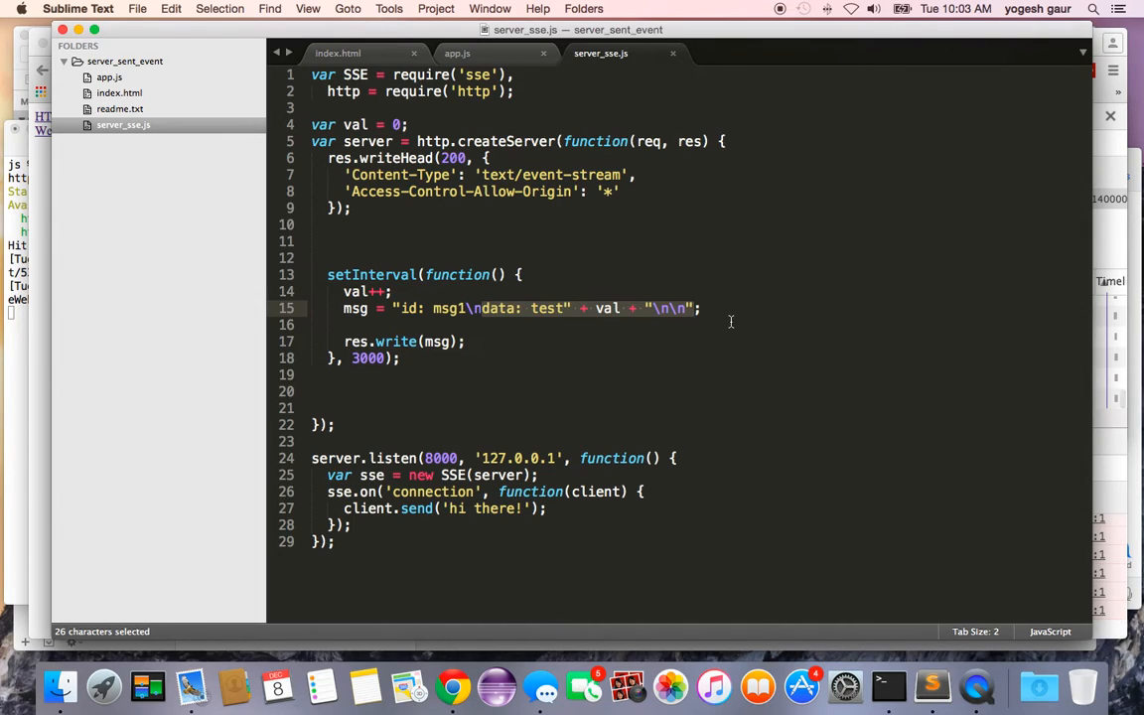
left_click(699, 307)
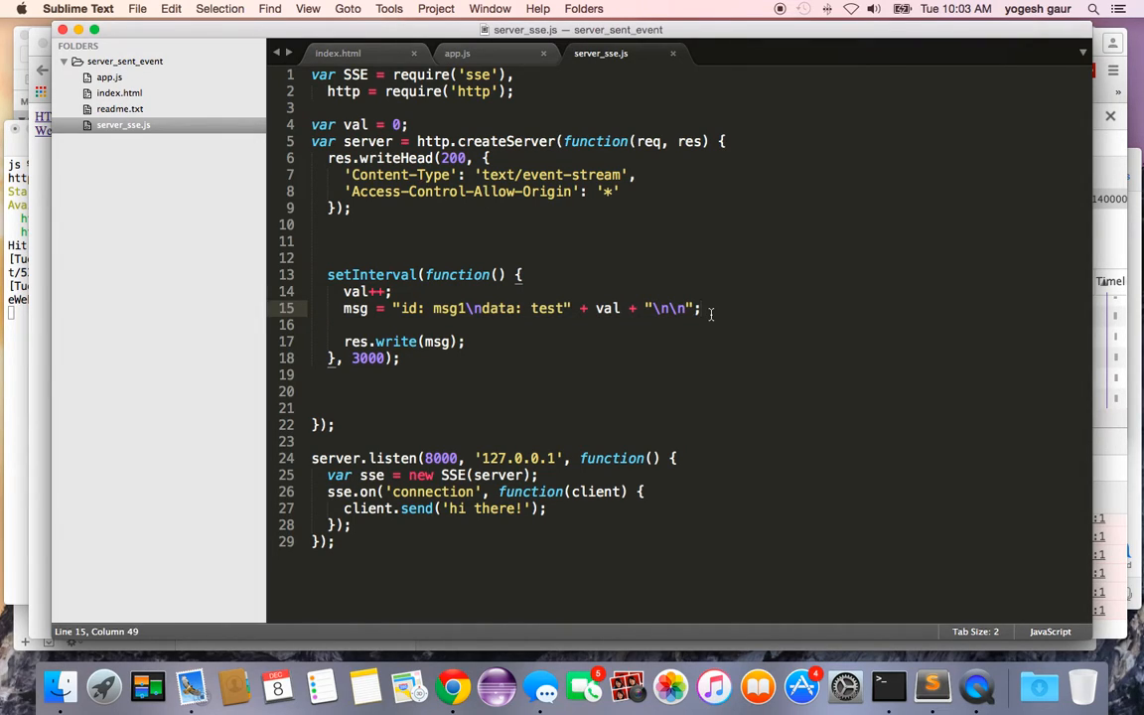
mouse_move(464, 321)
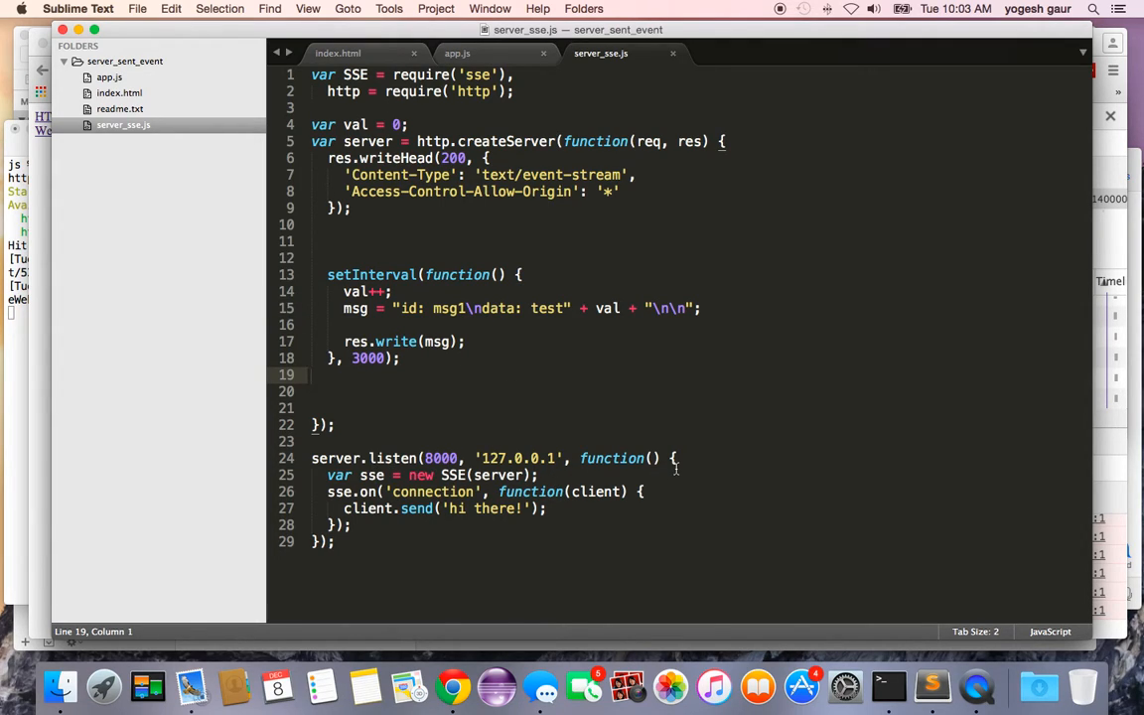
mouse_move(327, 478)
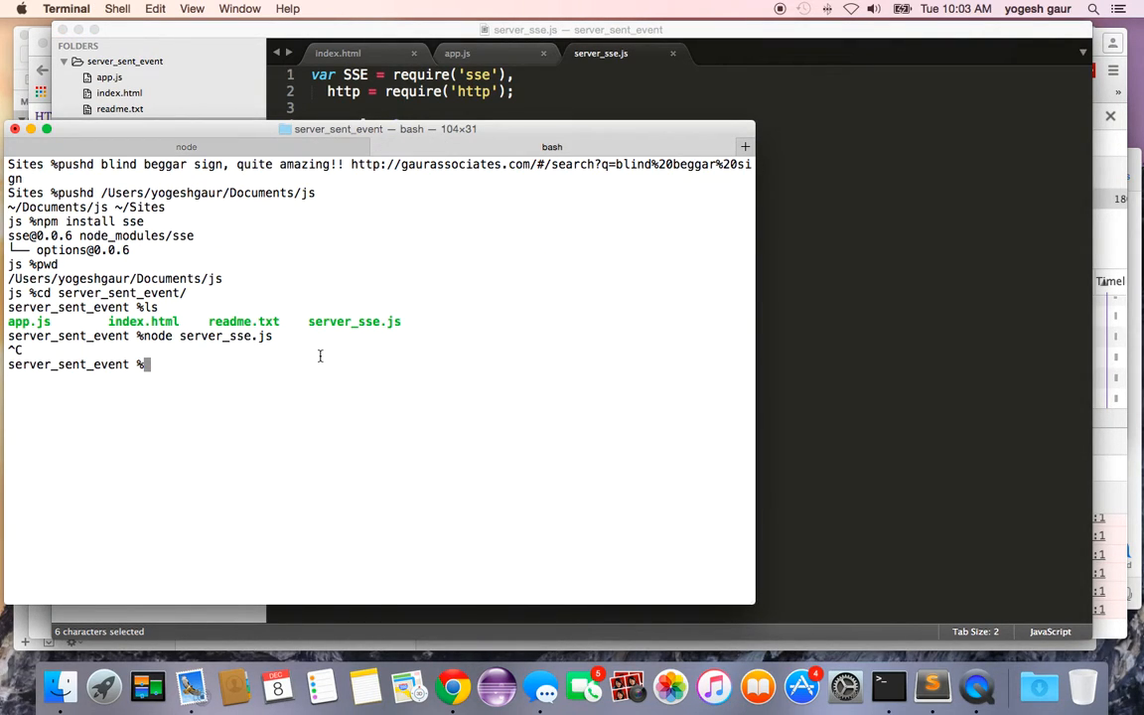
Run node server_sse.js in Terminal so the SSE server stays up on port 8000
type("node server_sse.js")
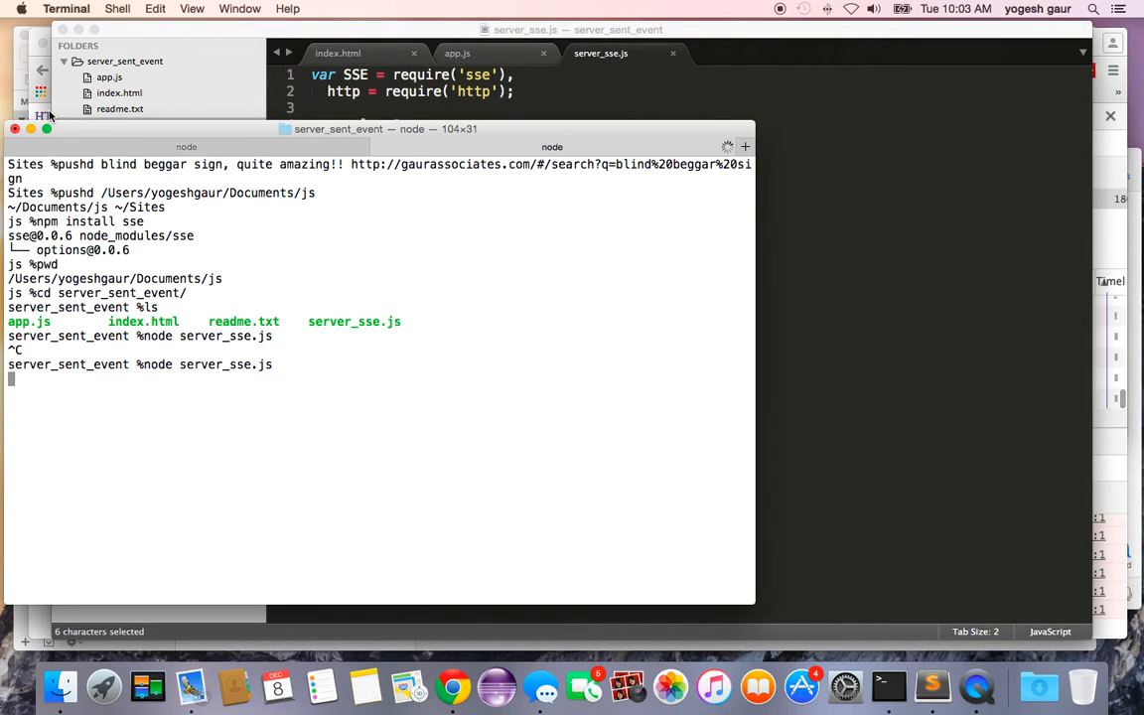
left_click(453, 687)
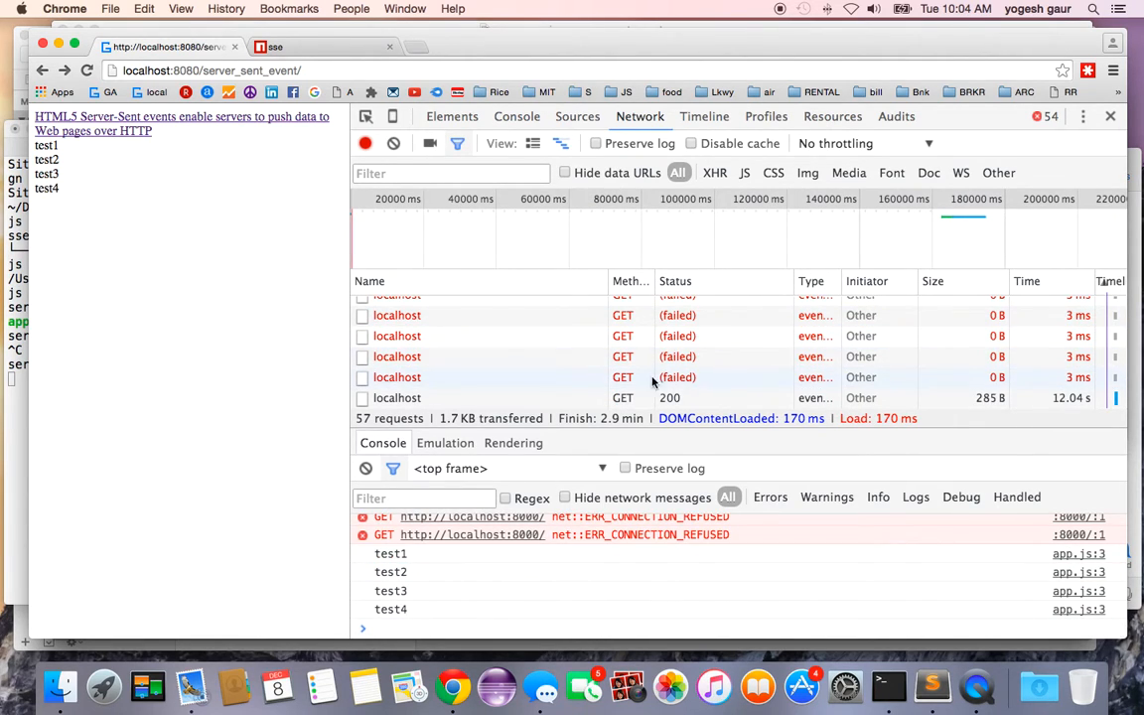
mouse_move(627, 383)
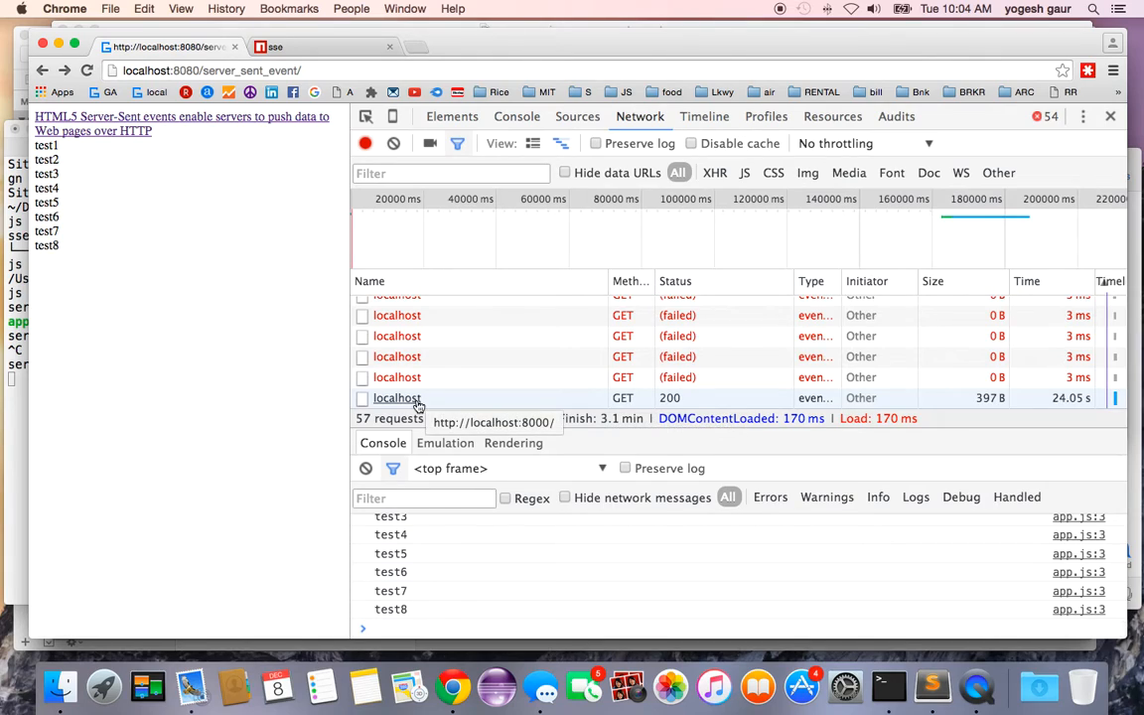
mouse_move(129, 191)
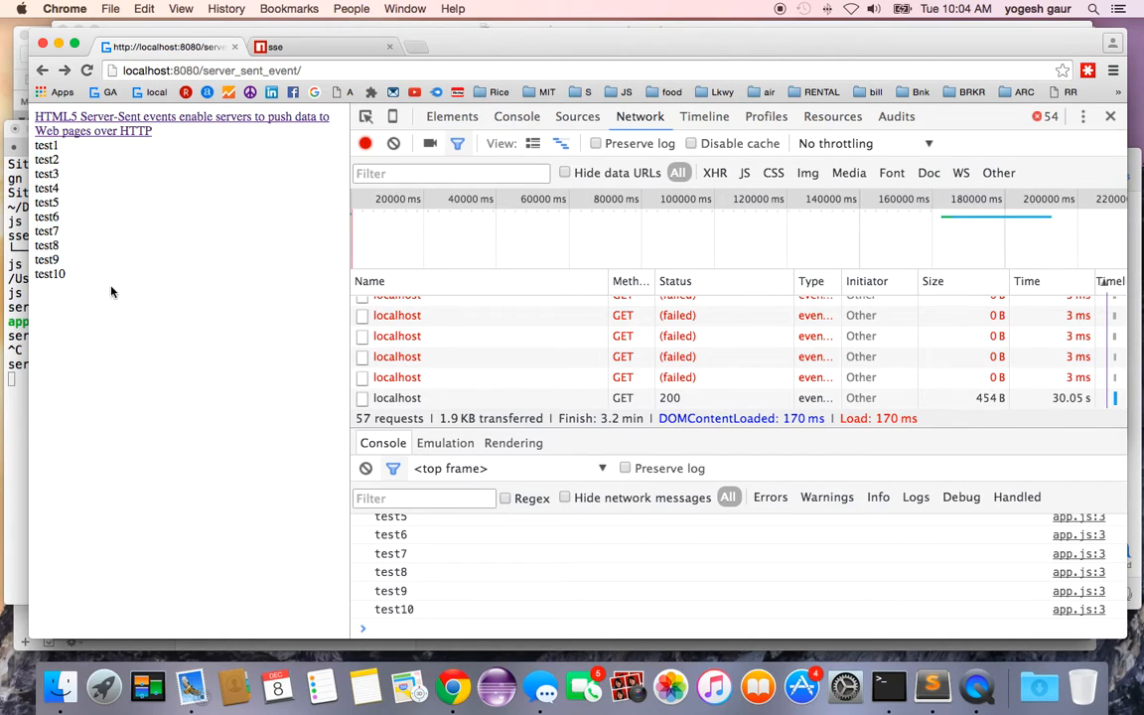
Select the localhost stream request with status 200 in DevTools Network
left_click(397, 398)
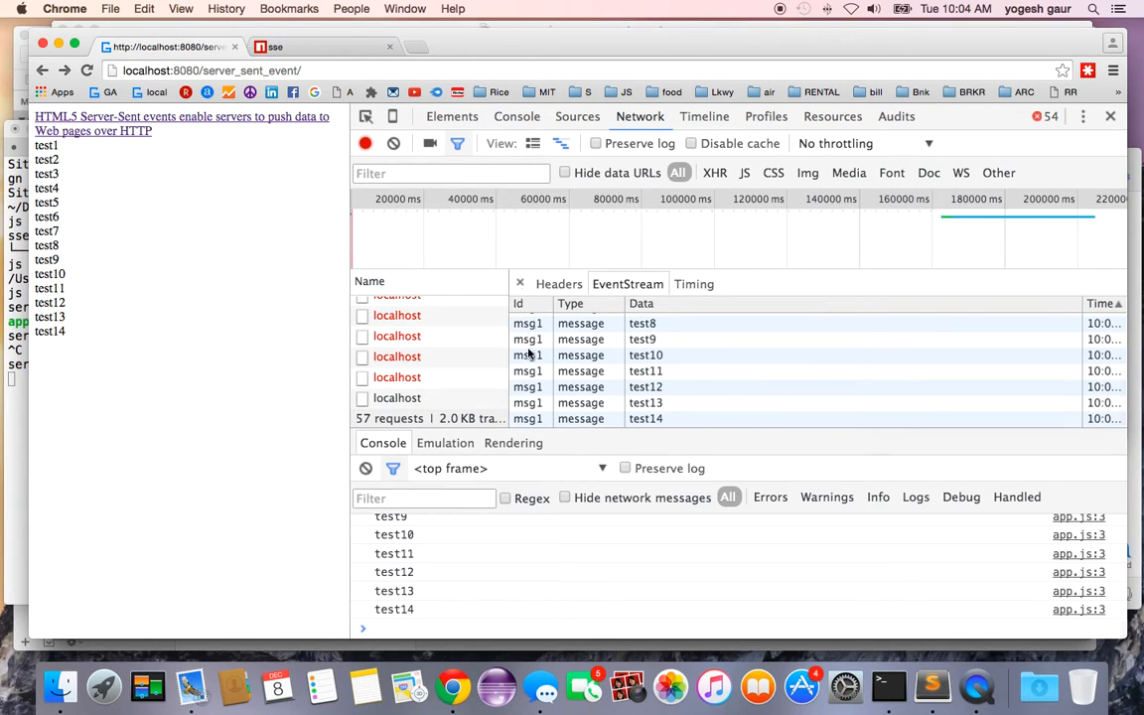
mouse_move(663, 405)
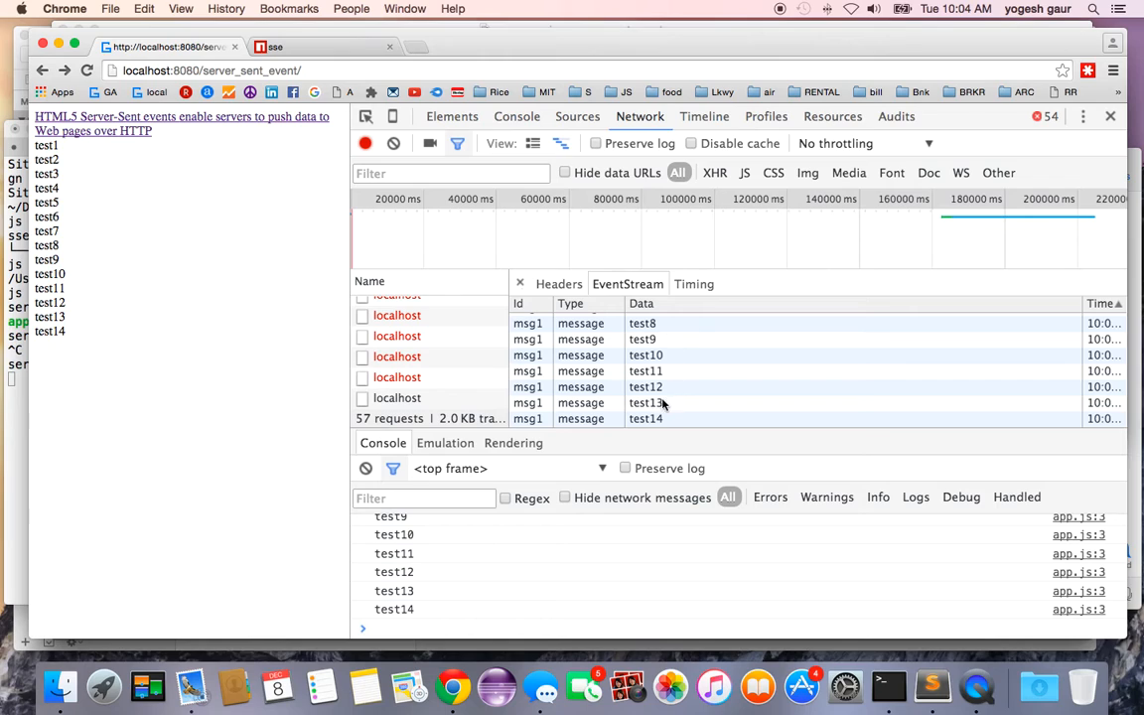
View the request's Response Headers showing Content-Type text/event-stream, then switch browser tabs
left_click(558, 284)
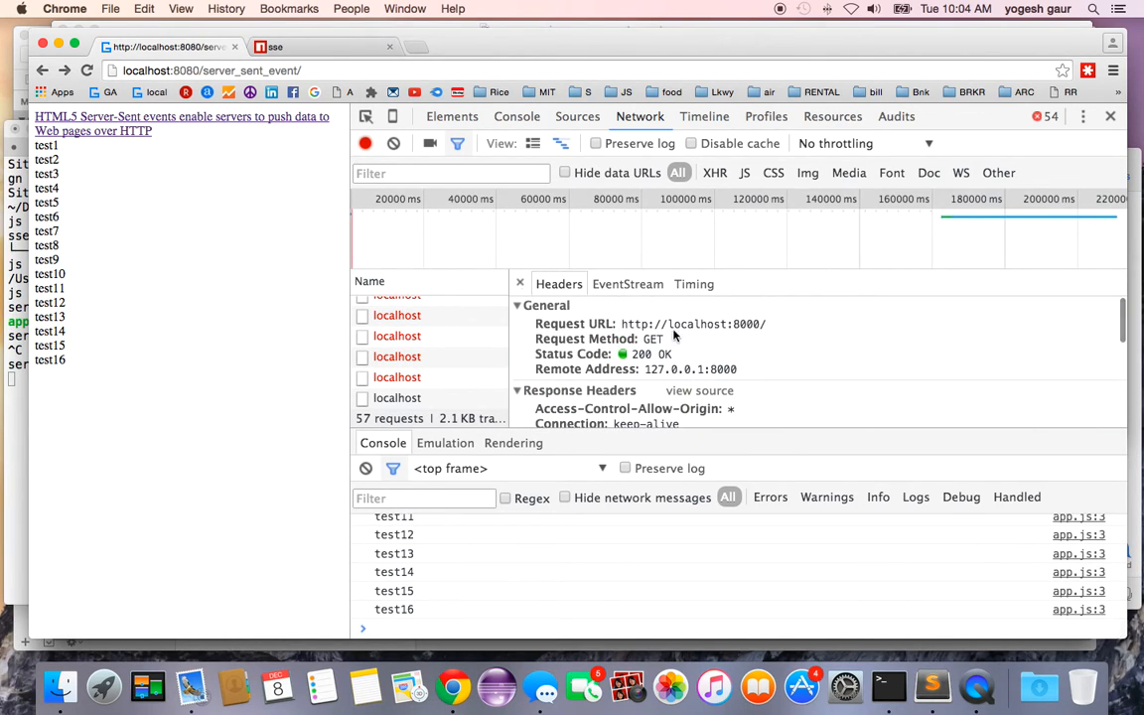
scroll("down", 3)
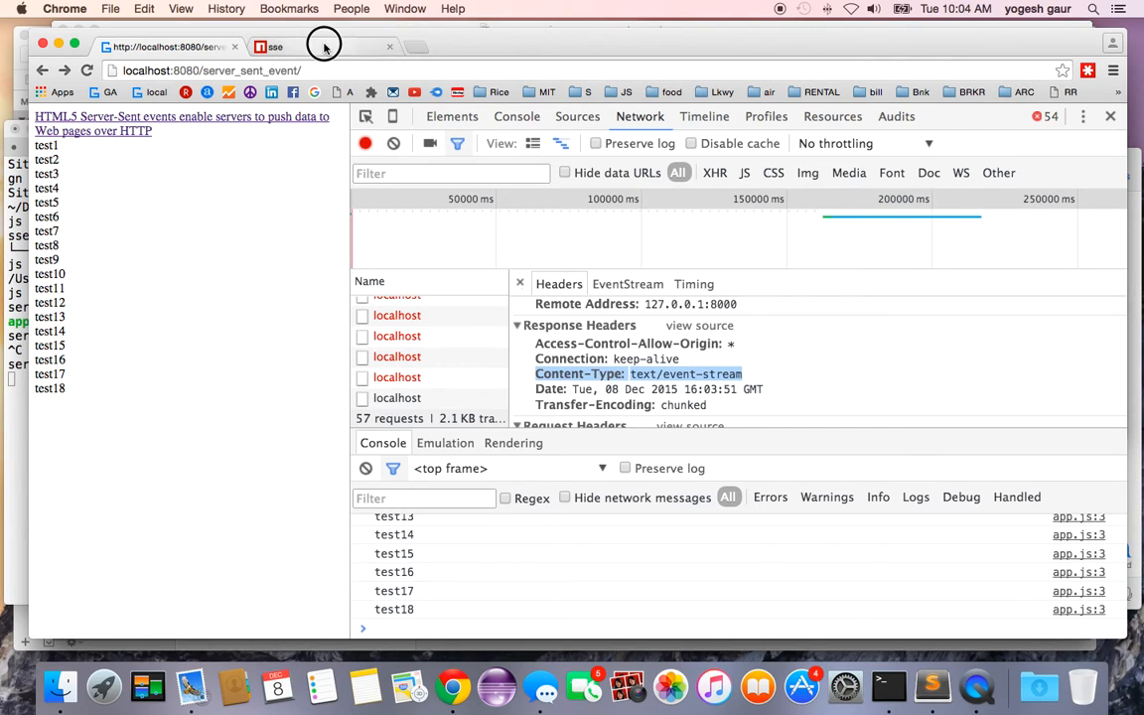
left_click(288, 47)
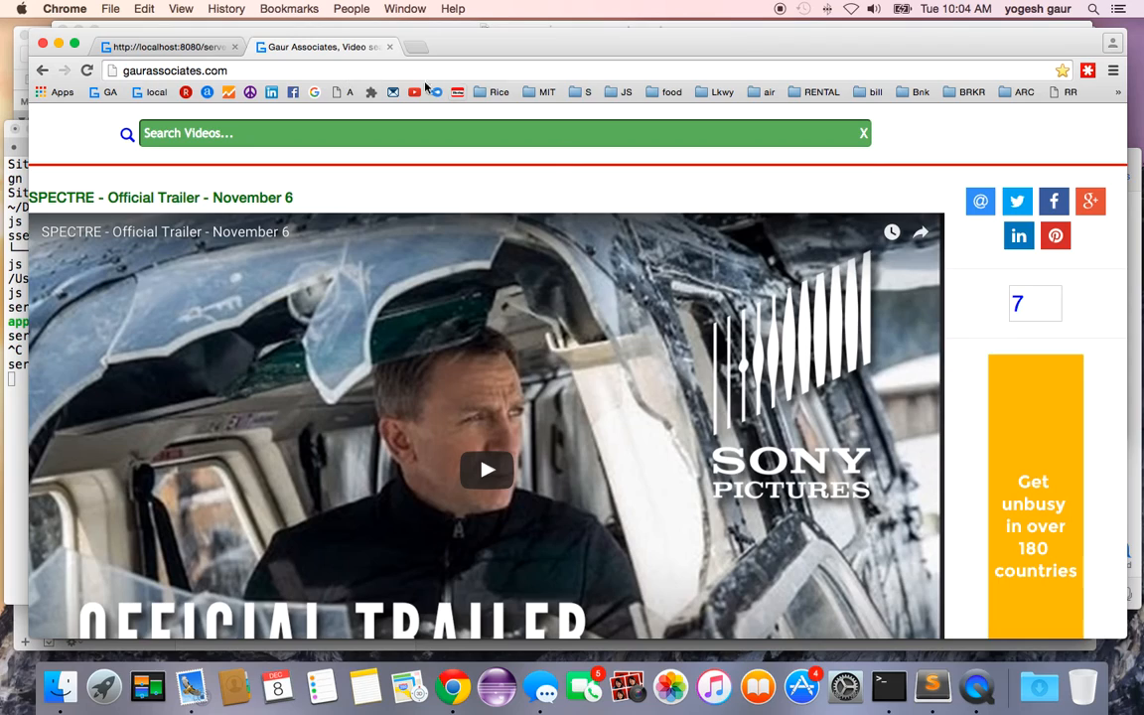
mouse_move(818, 91)
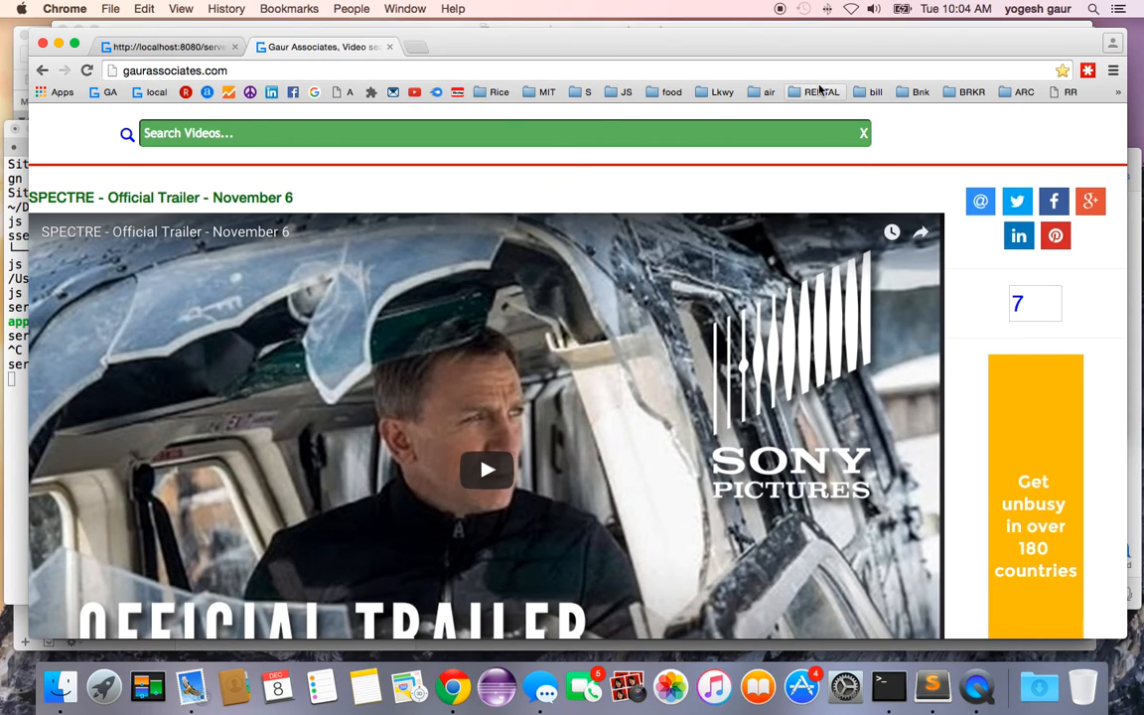